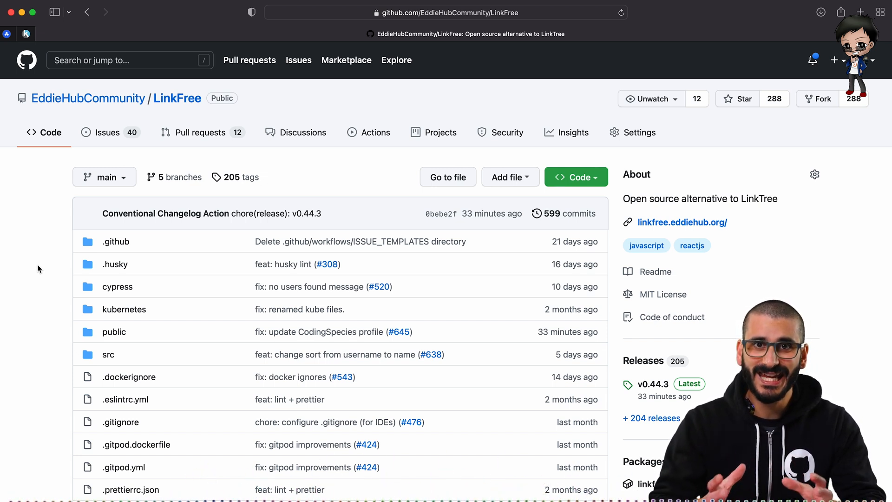
# Browse the LinkFree repository page and its issue list.
pyautogui.scroll(-3)
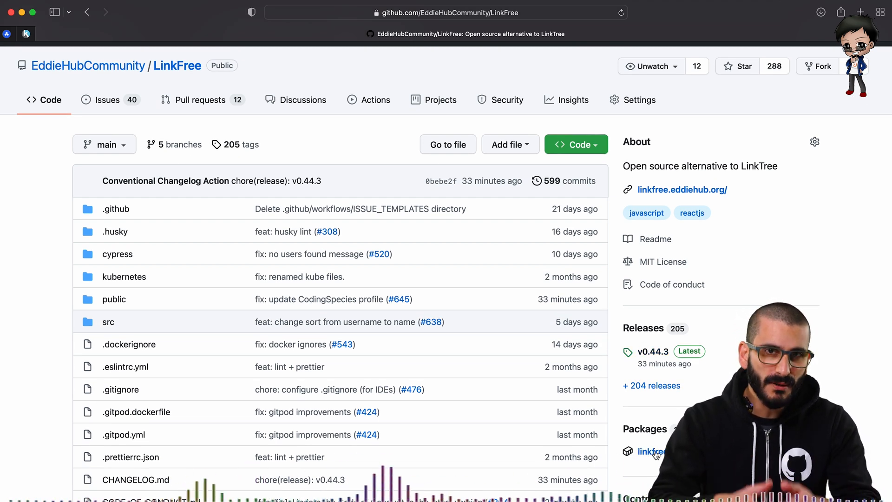
pyautogui.moveTo(820, 153)
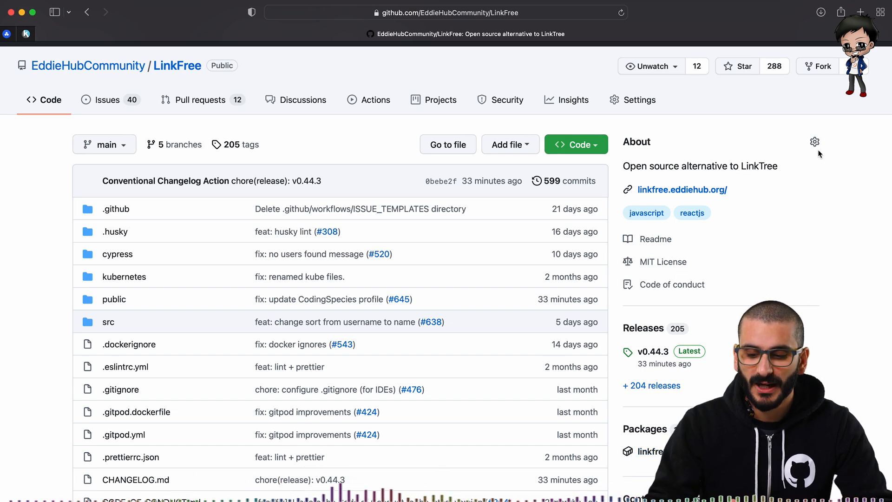
pyautogui.click(814, 141)
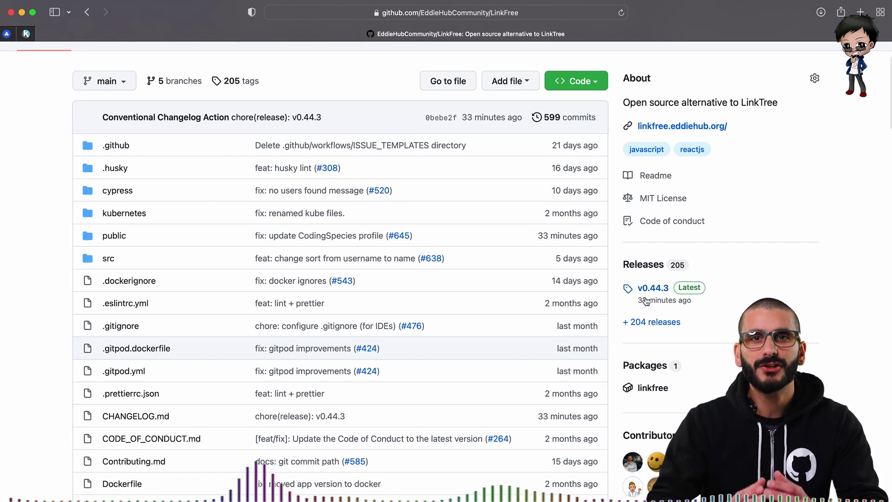
pyautogui.moveTo(645, 301)
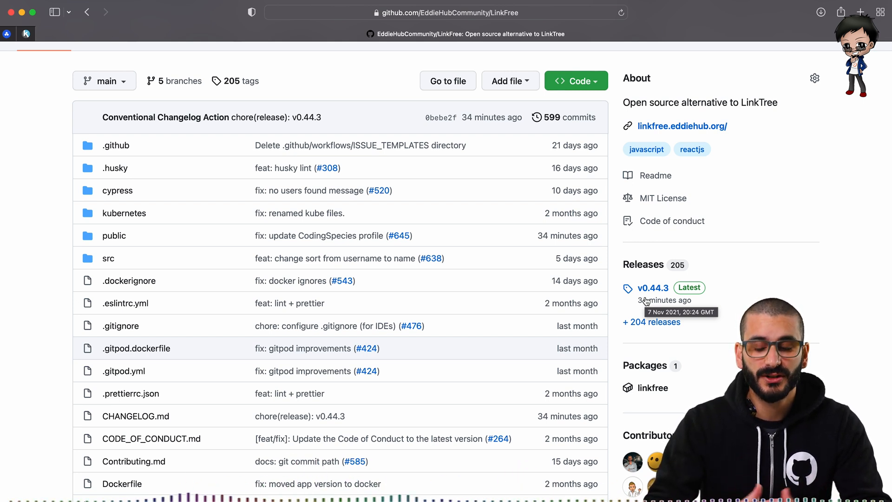
pyautogui.moveTo(783, 277)
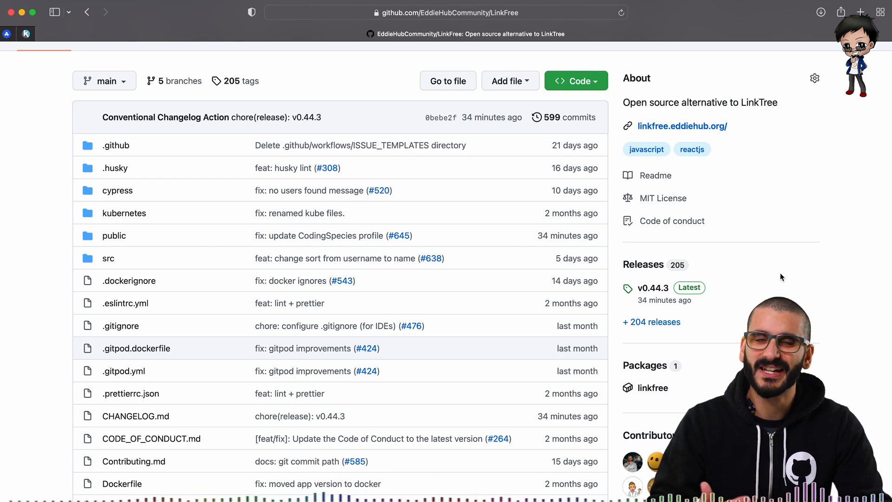
pyautogui.scroll(-3)
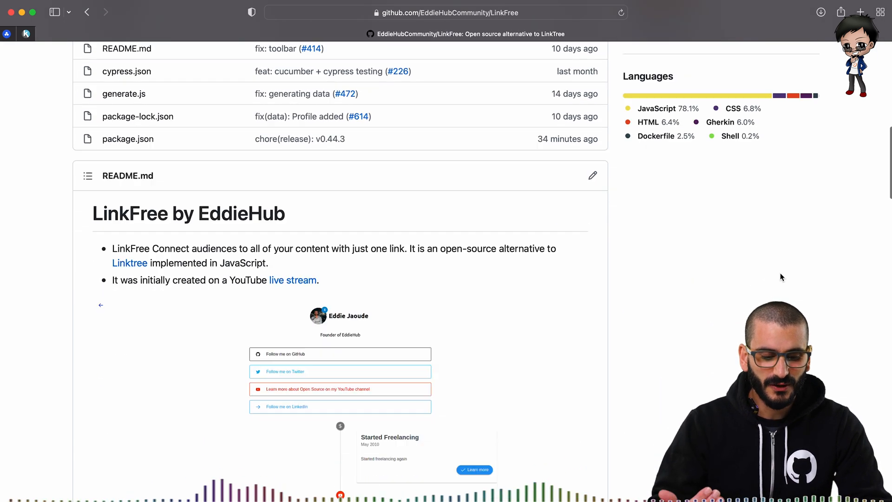
pyautogui.scroll(-3)
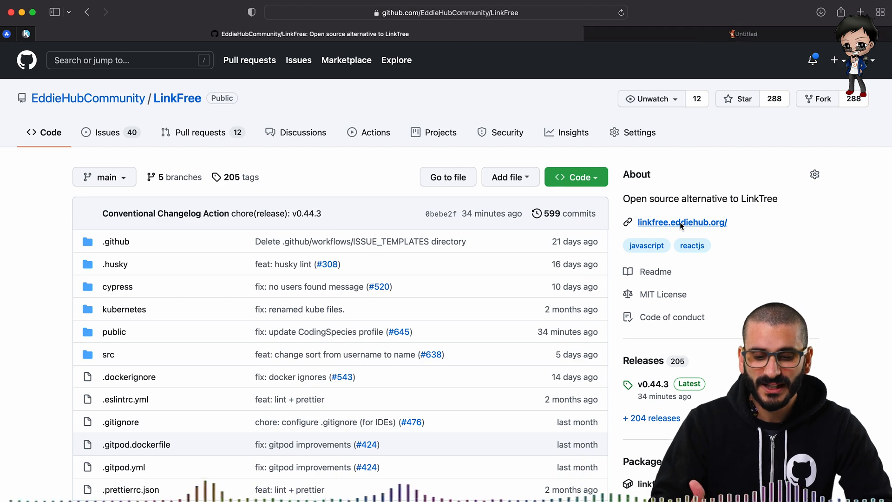
pyautogui.click(682, 222)
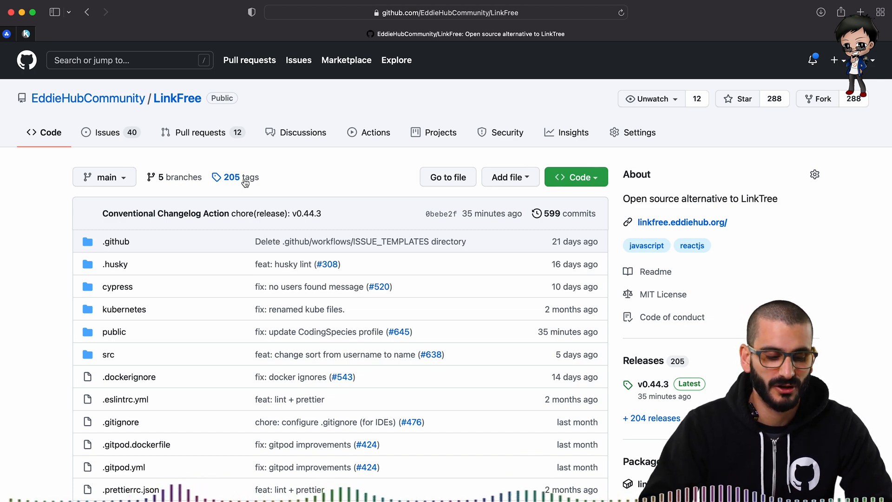
pyautogui.moveTo(117, 134)
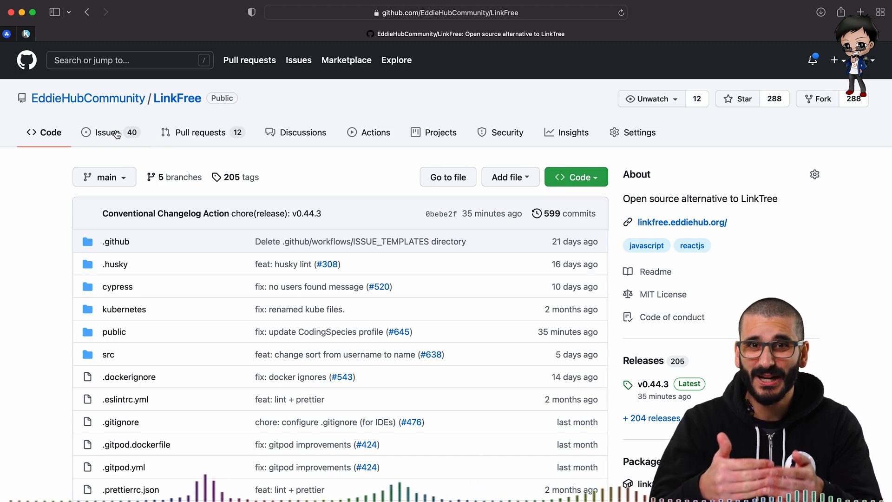
# Search all your GitHub issues with the filter label:"good first issue".
pyautogui.click(119, 59)
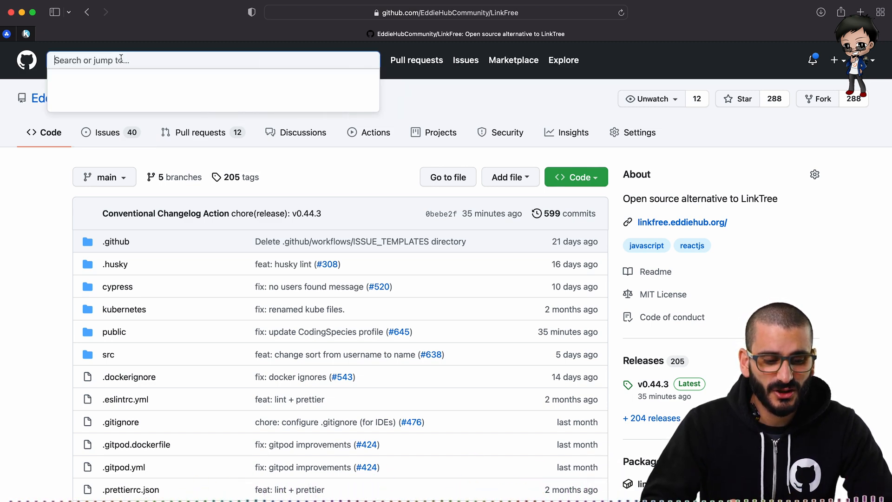
pyautogui.click(286, 99)
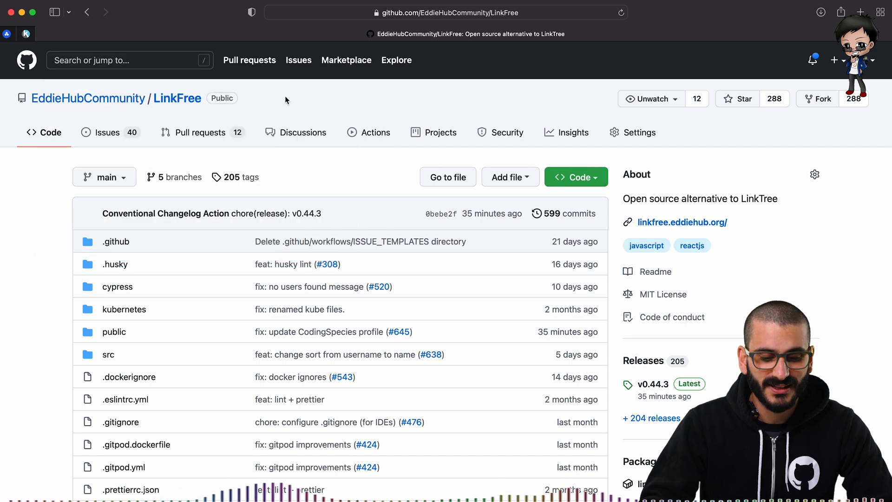
pyautogui.click(299, 59)
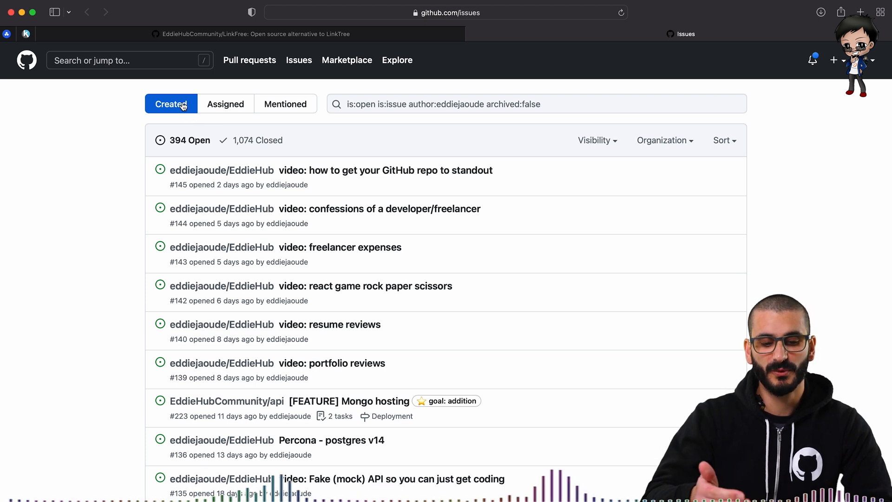
pyautogui.moveTo(229, 111)
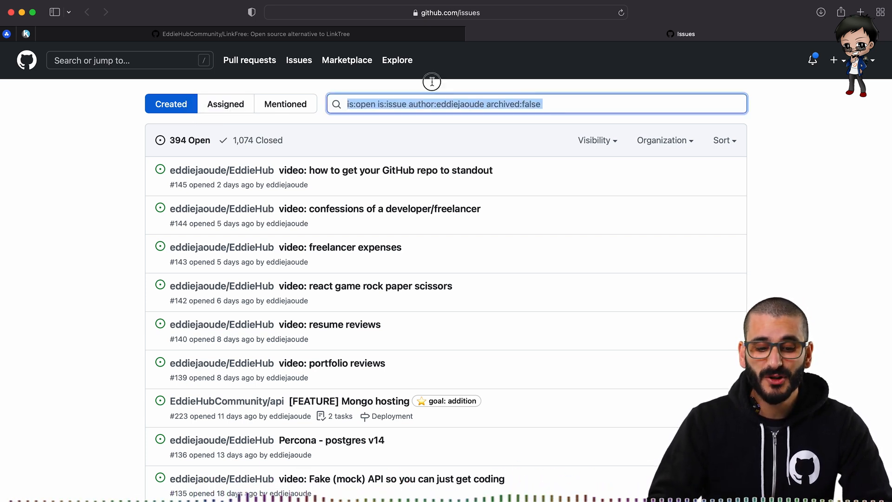
pyautogui.write('label:"good first issue')
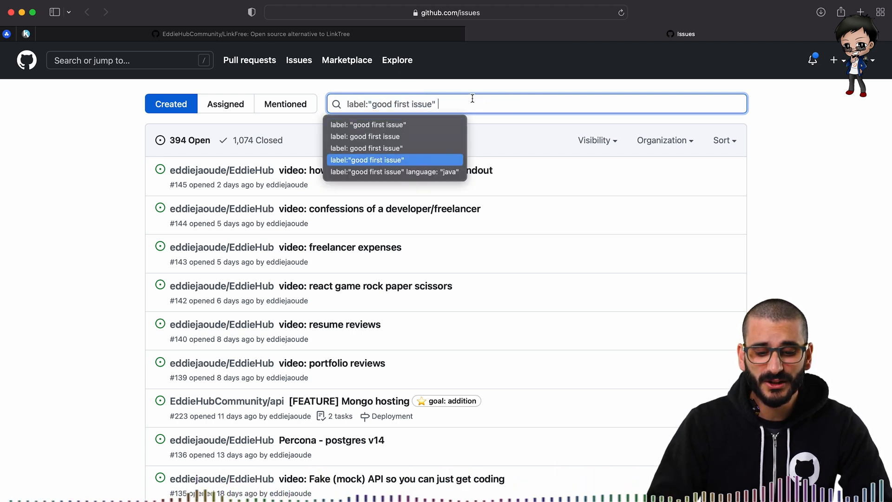
pyautogui.press('Enter')
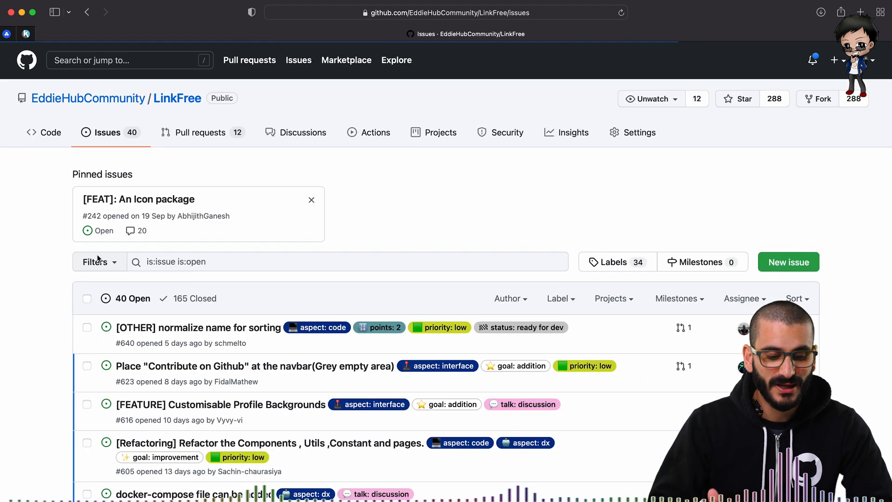
# Scroll through LinkFree's open issues and their labels, including good first issue and Hacktoberfest.
pyautogui.scroll(-3)
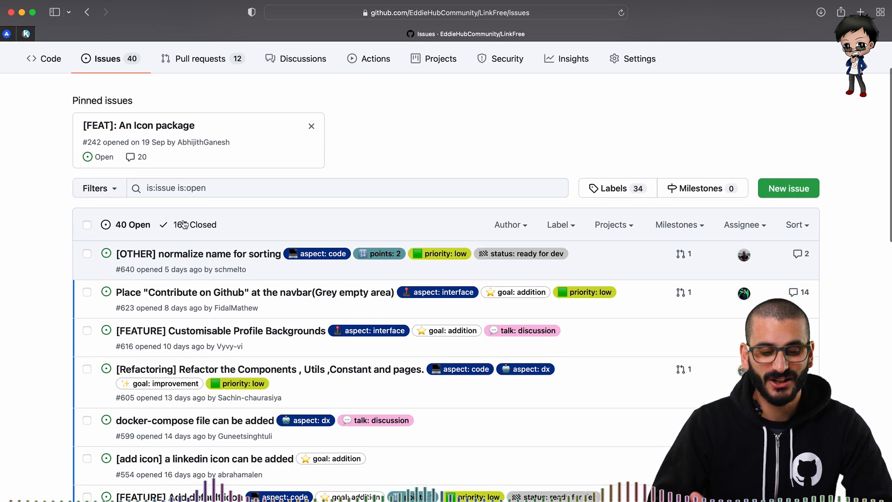
pyautogui.scroll(-3)
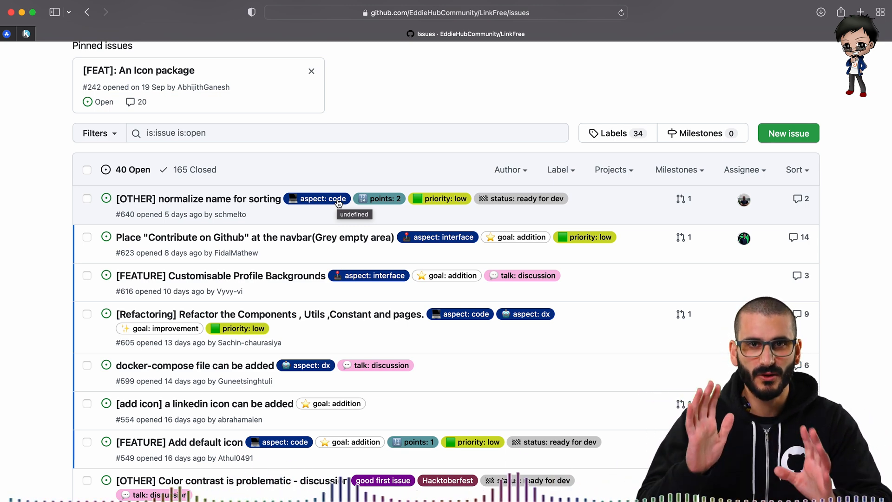
pyautogui.moveTo(148, 249)
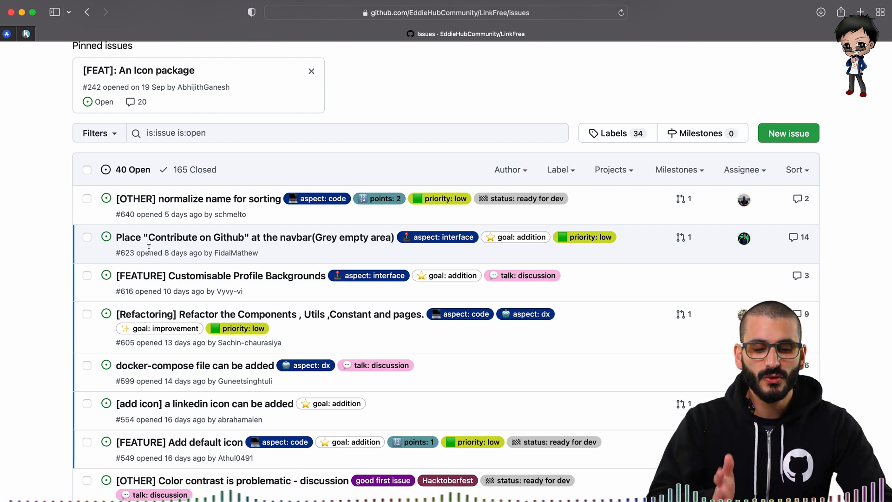
pyautogui.scroll(3)
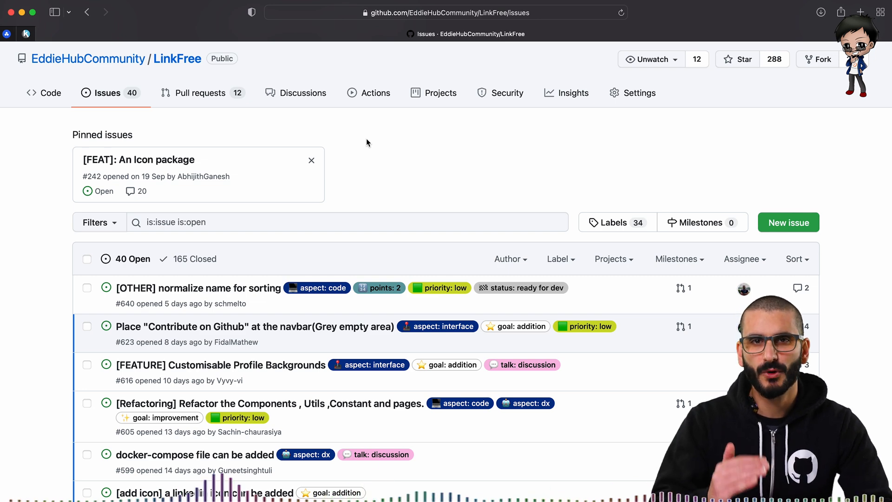
pyautogui.moveTo(246, 245)
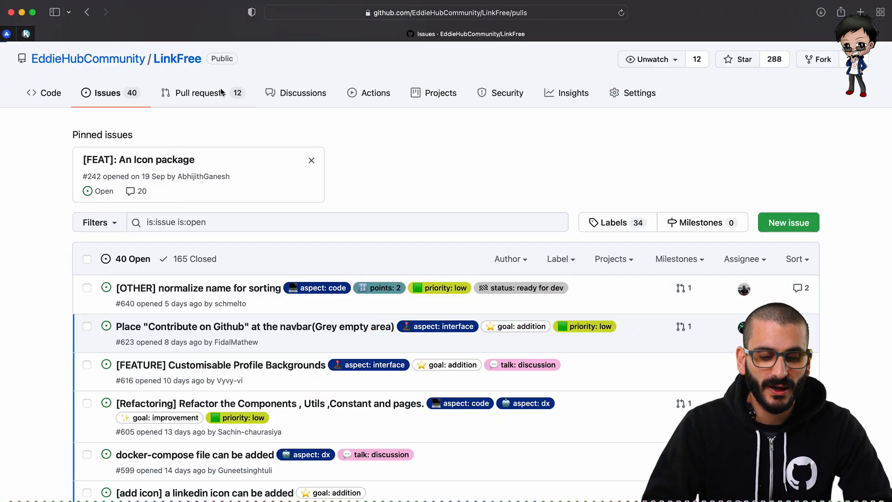
# View the LinkFree repository's 12 open pull requests.
pyautogui.click(199, 92)
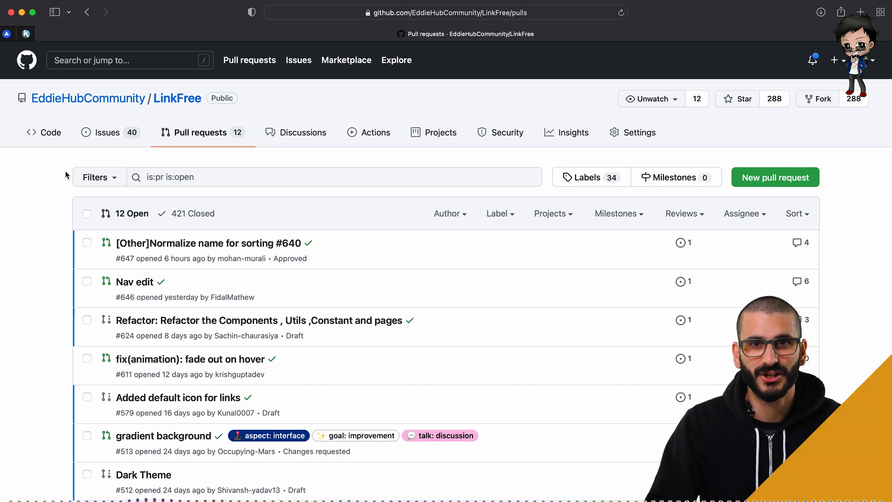
pyautogui.moveTo(297, 139)
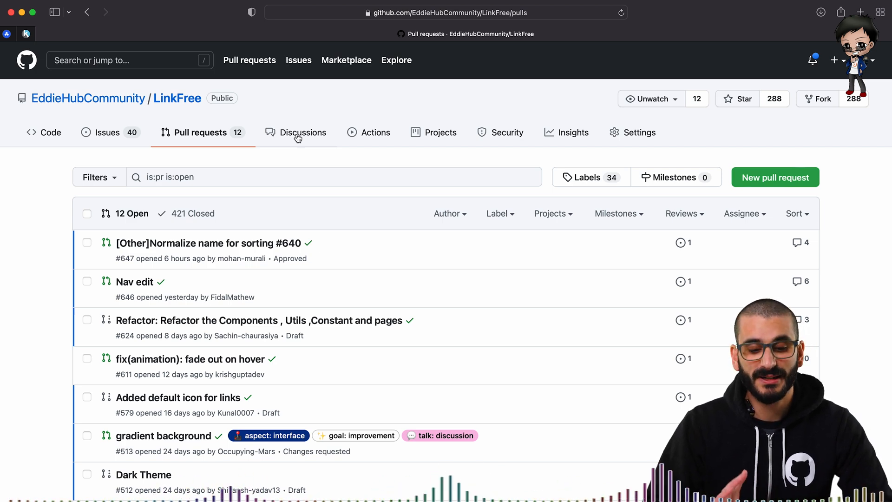
# Return to the Code view and read the README's Demo, Prerequisites and Installation Steps.
pyautogui.click(50, 132)
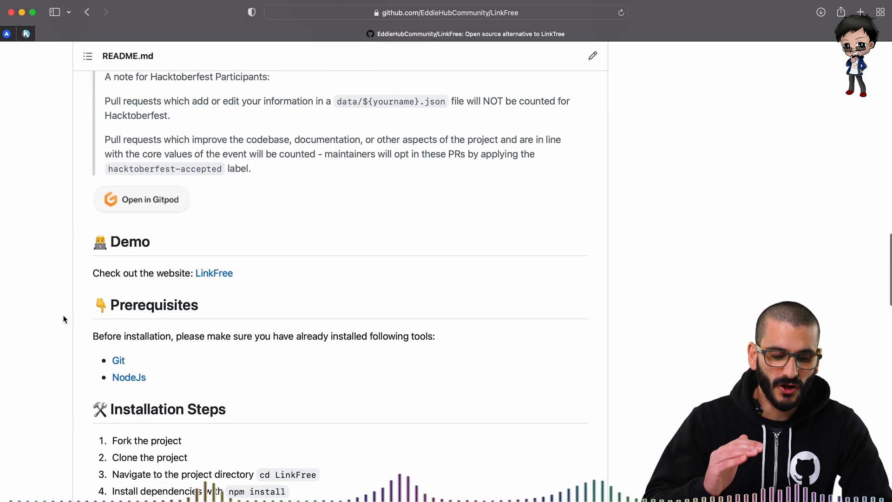
pyautogui.scroll(-3)
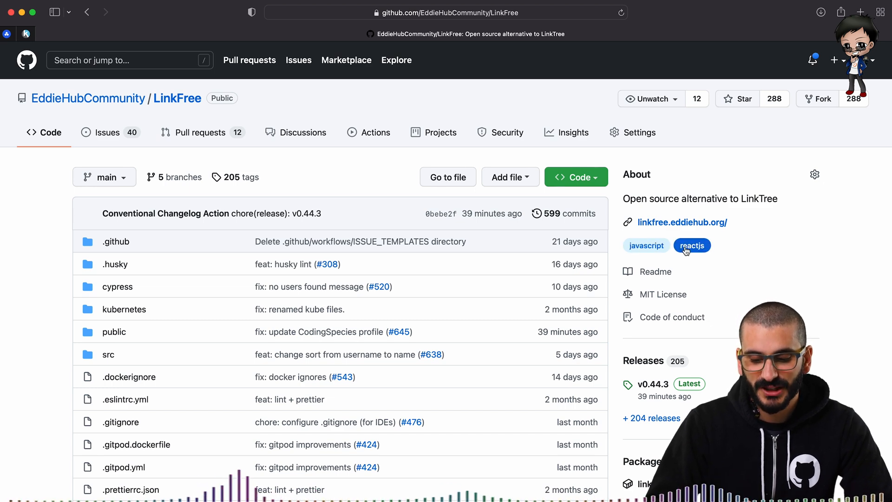
pyautogui.scroll(-3)
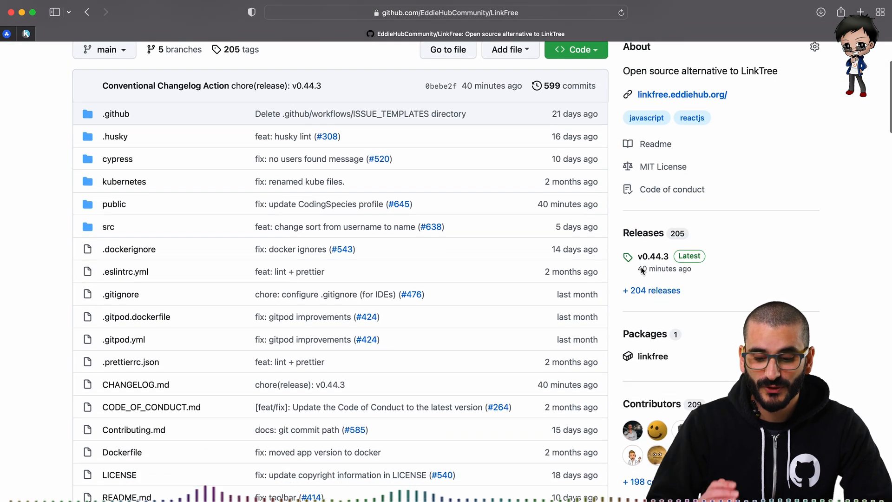
pyautogui.scroll(-3)
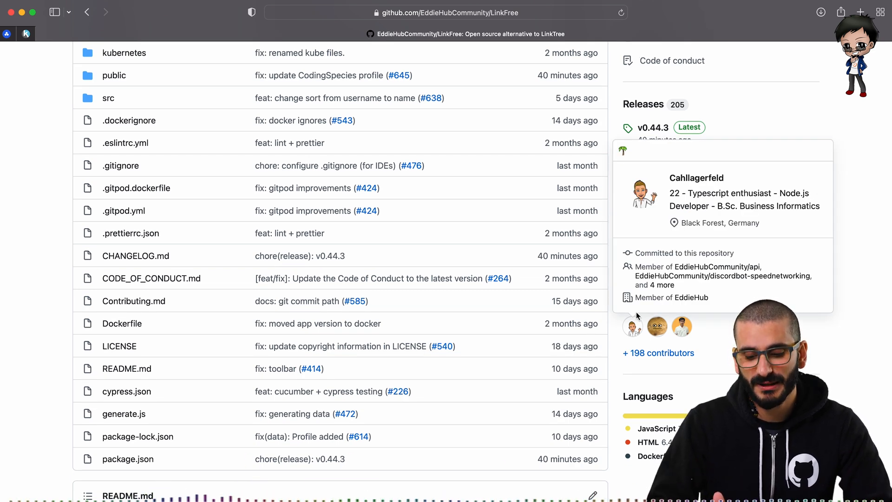
pyautogui.scroll(-3)
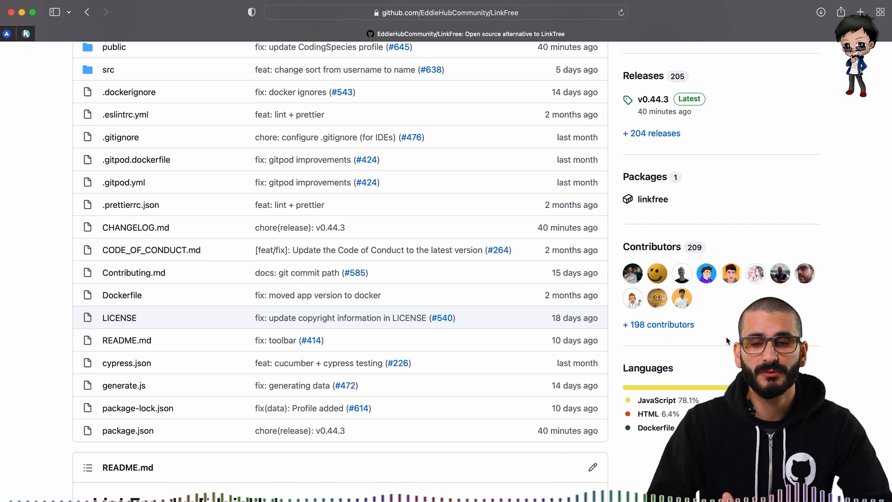
pyautogui.scroll(-3)
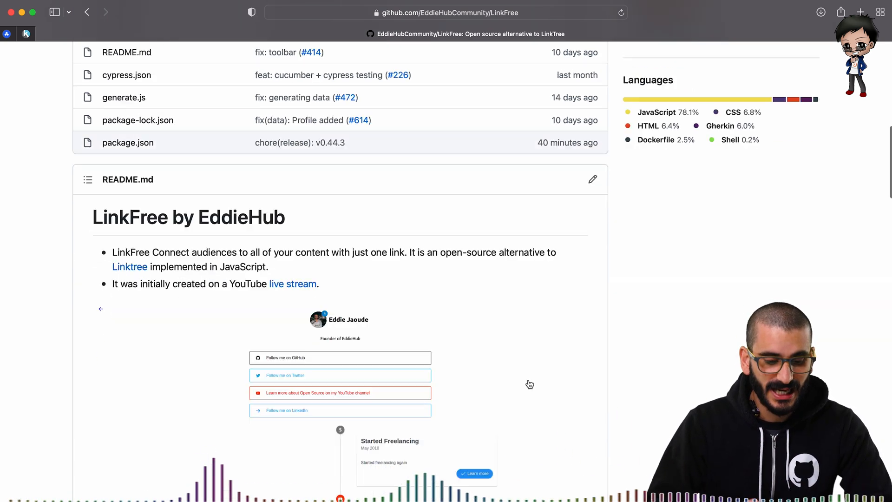
pyautogui.scroll(-3)
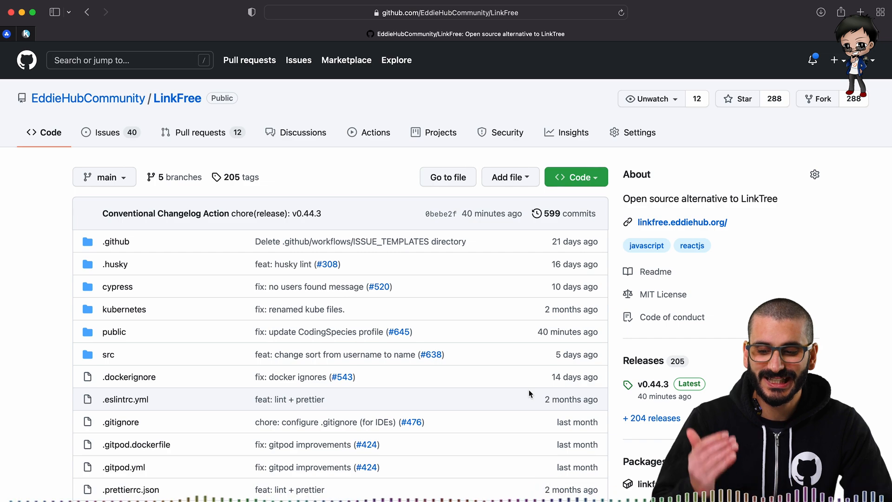
pyautogui.scroll(-3)
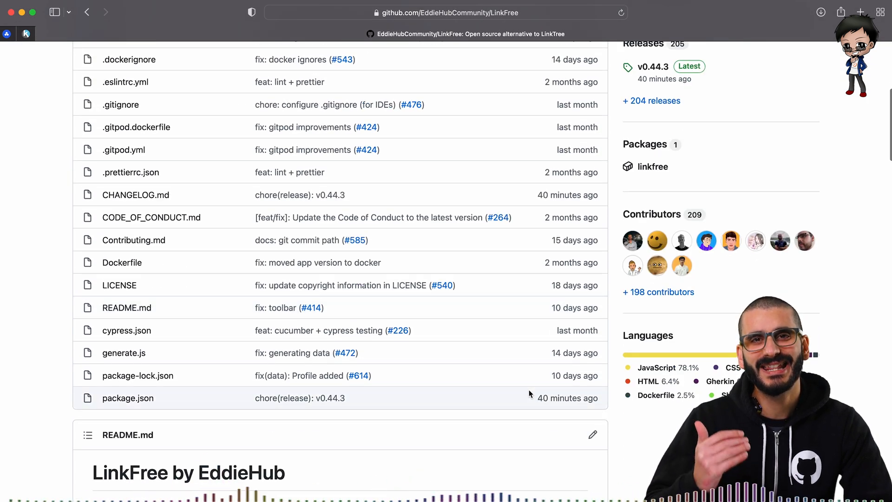
pyautogui.scroll(-3)
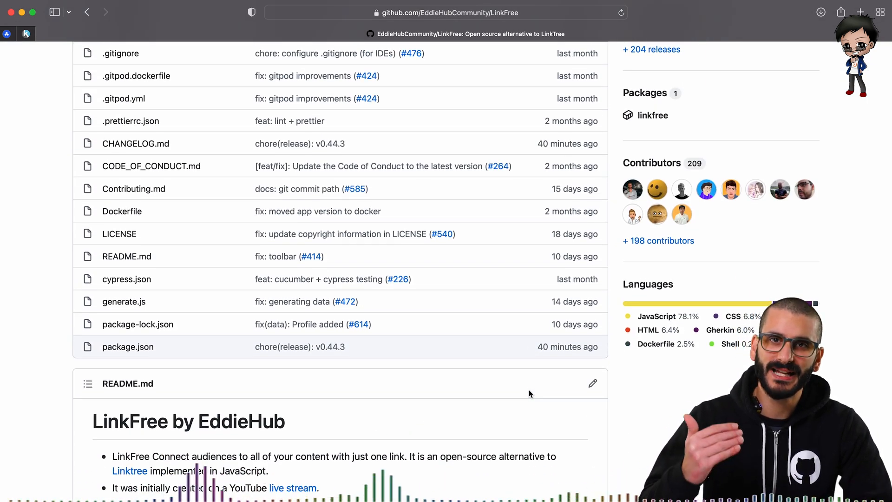
pyautogui.scroll(-3)
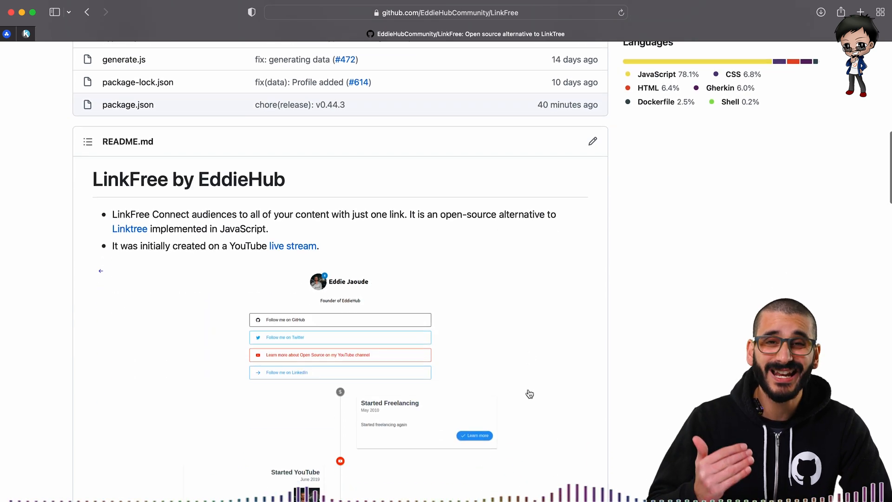
pyautogui.scroll(-3)
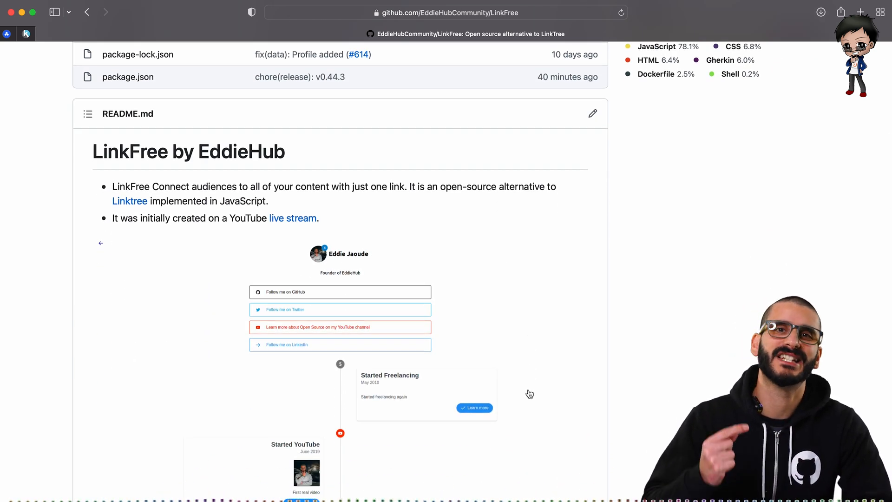
pyautogui.scroll(-3)
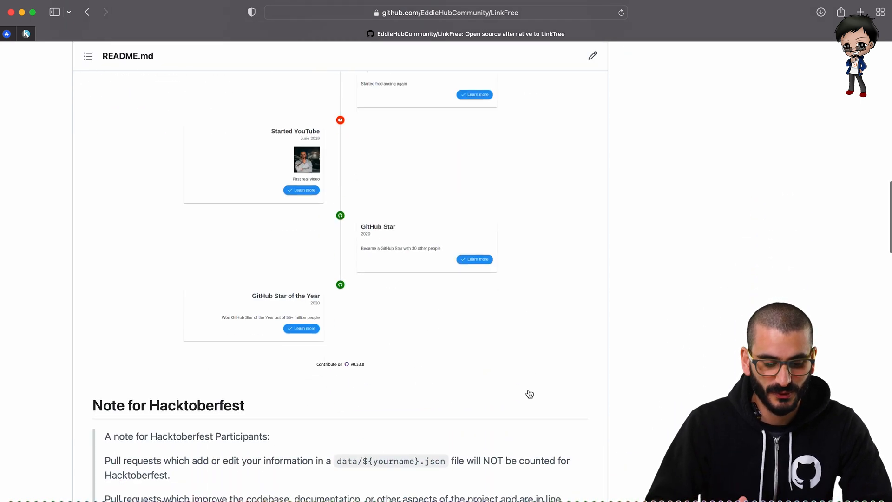
pyautogui.scroll(-3)
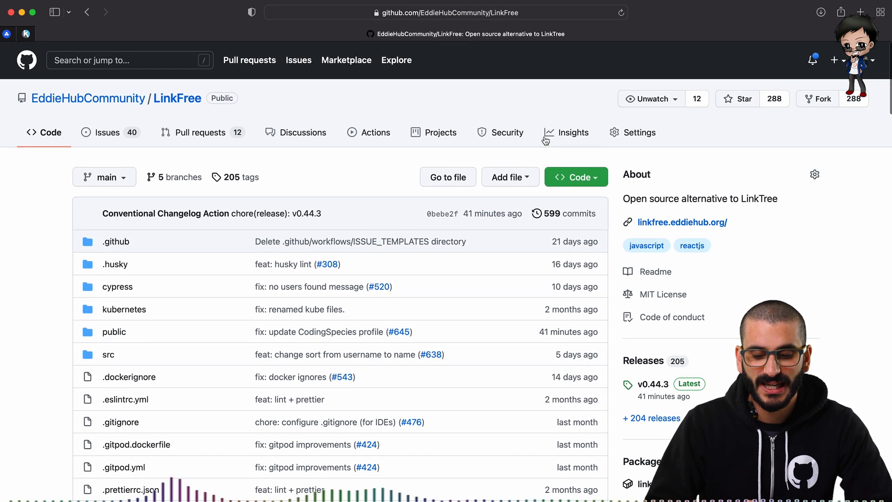
# View the Insights community profile checklist, still missing a pull request template and content reports.
pyautogui.click(572, 133)
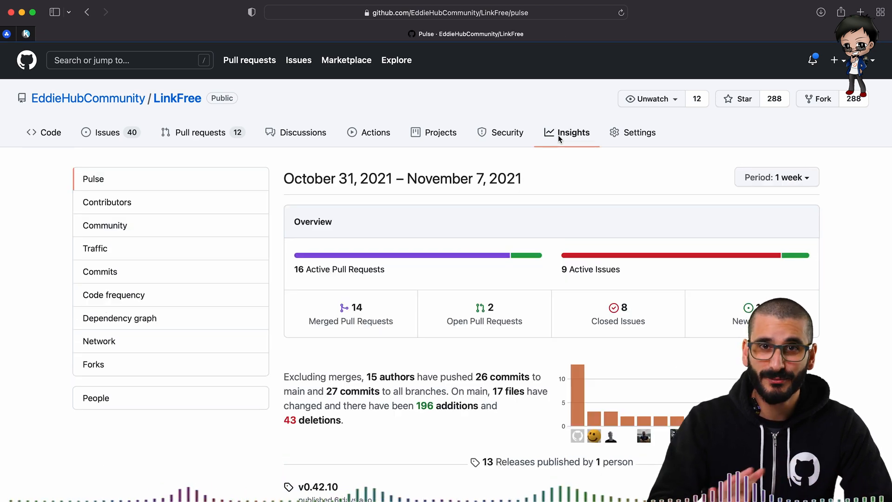
pyautogui.moveTo(163, 231)
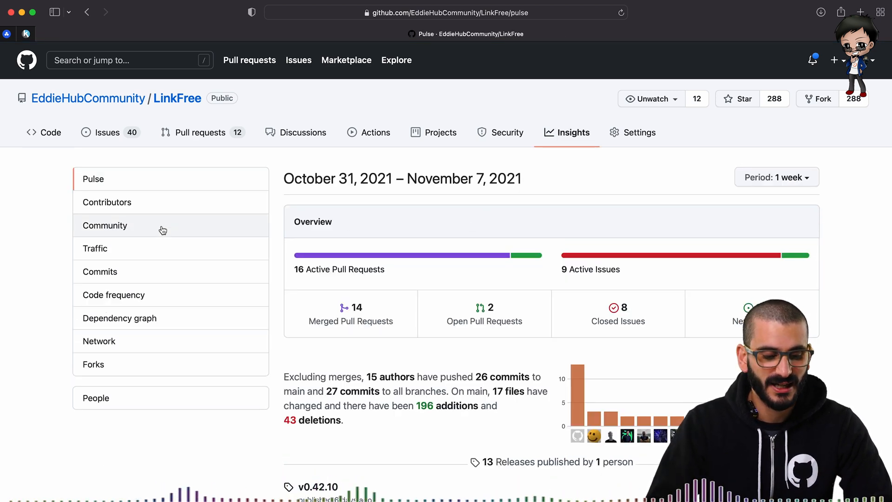
pyautogui.click(104, 225)
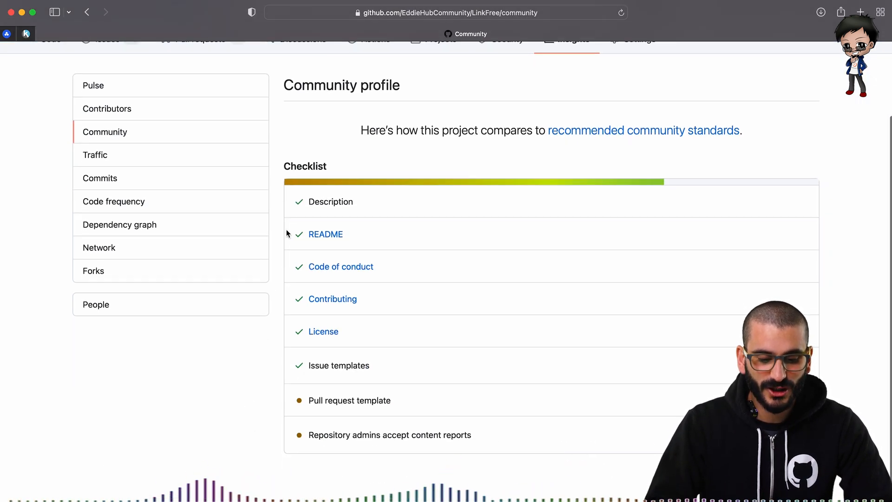
pyautogui.moveTo(302, 264)
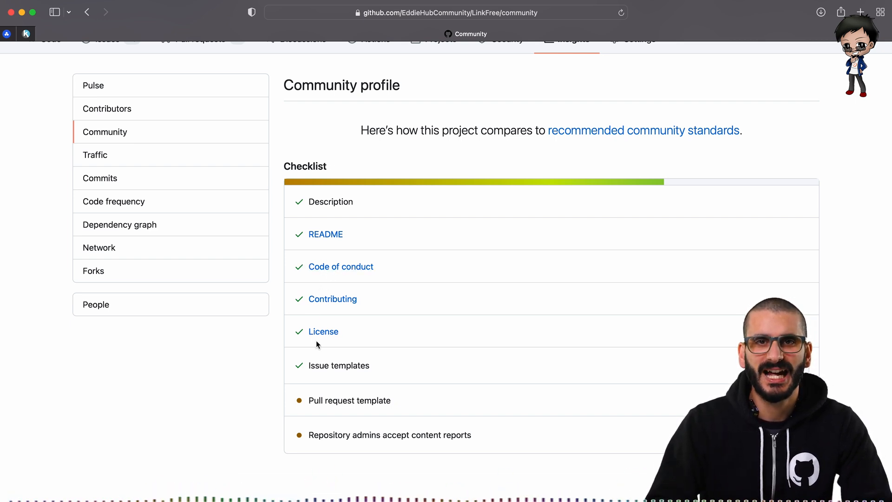
pyautogui.moveTo(303, 309)
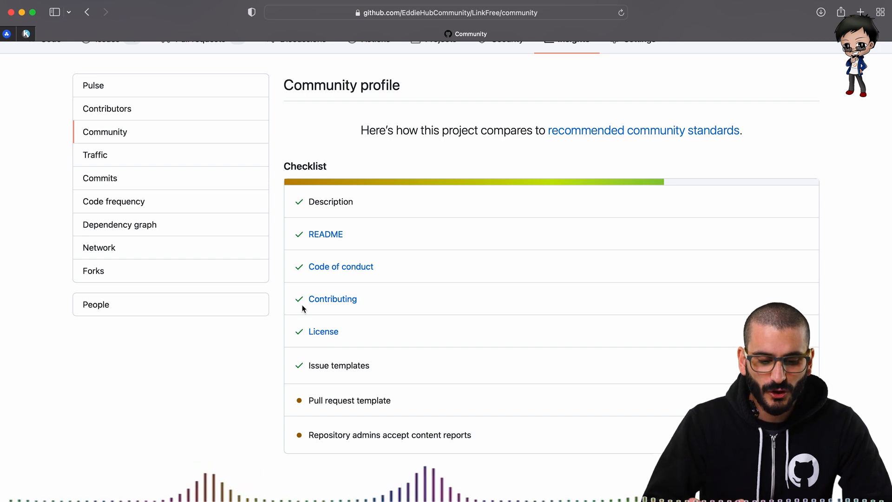
pyautogui.moveTo(299, 330)
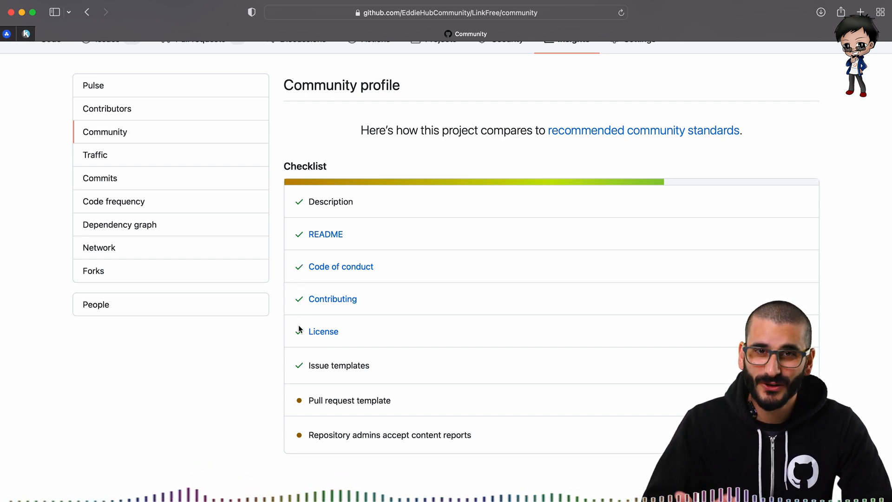
pyautogui.scroll(3)
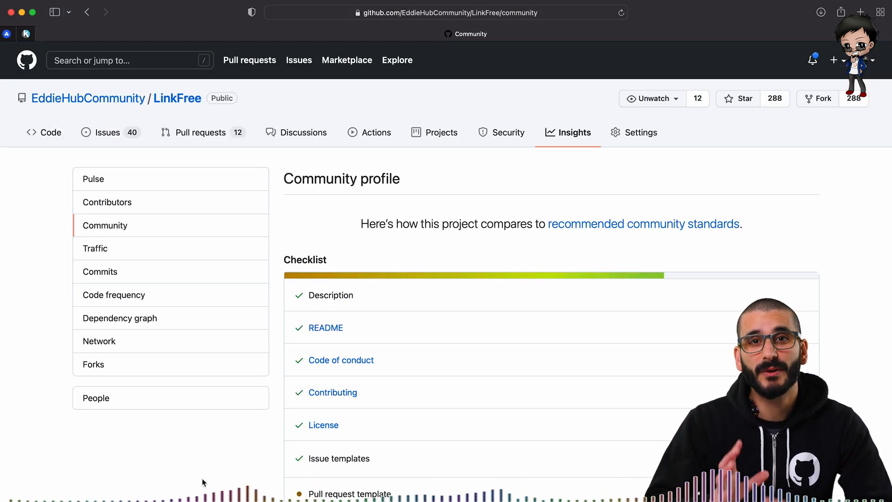
pyautogui.moveTo(208, 144)
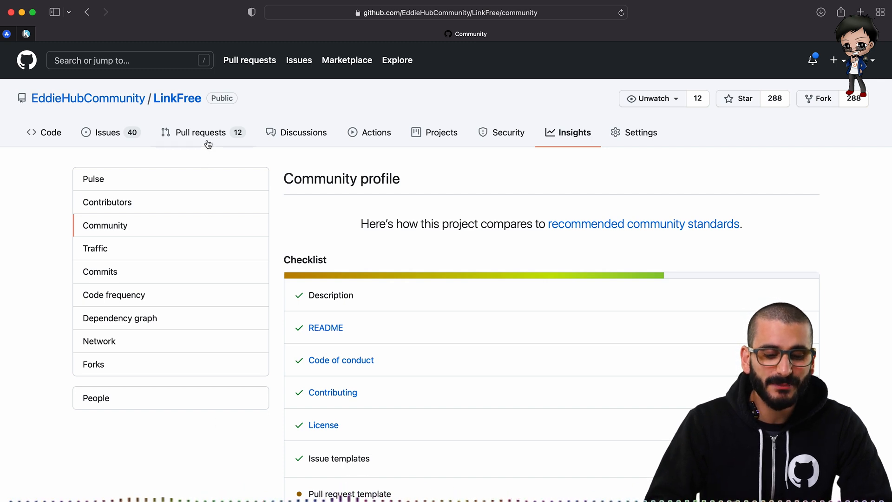
# List LinkFree's 421 closed pull requests and select 'fix: update Siddhi's bio'.
pyautogui.click(200, 132)
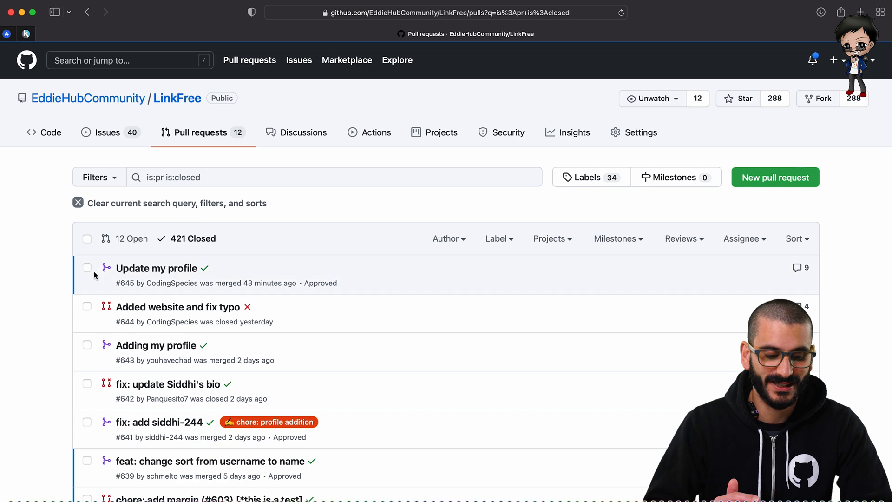
pyautogui.scroll(-3)
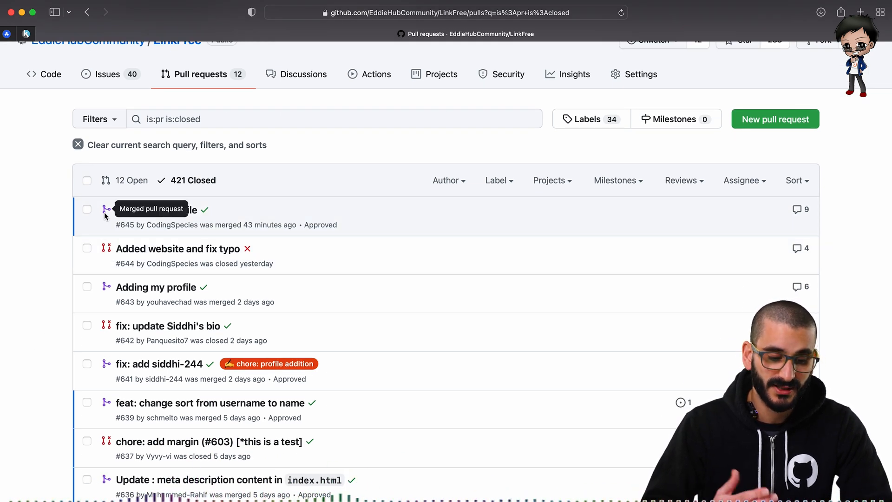
pyautogui.moveTo(106, 249)
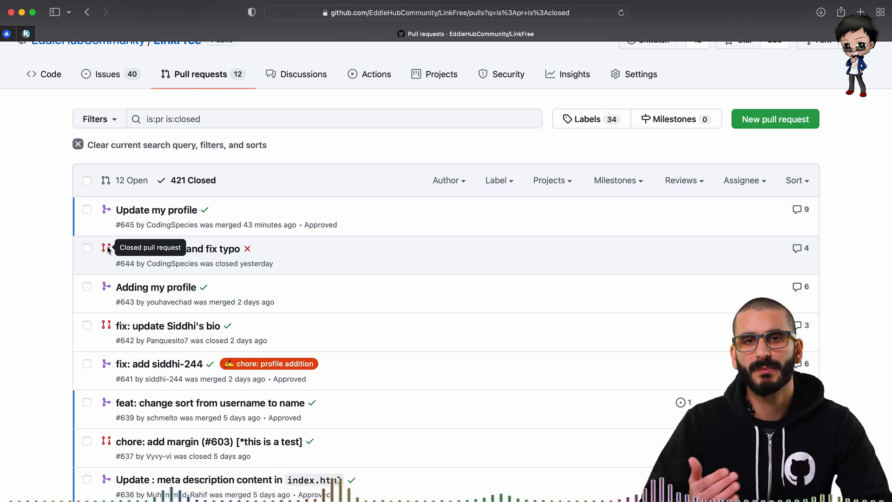
pyautogui.moveTo(90, 335)
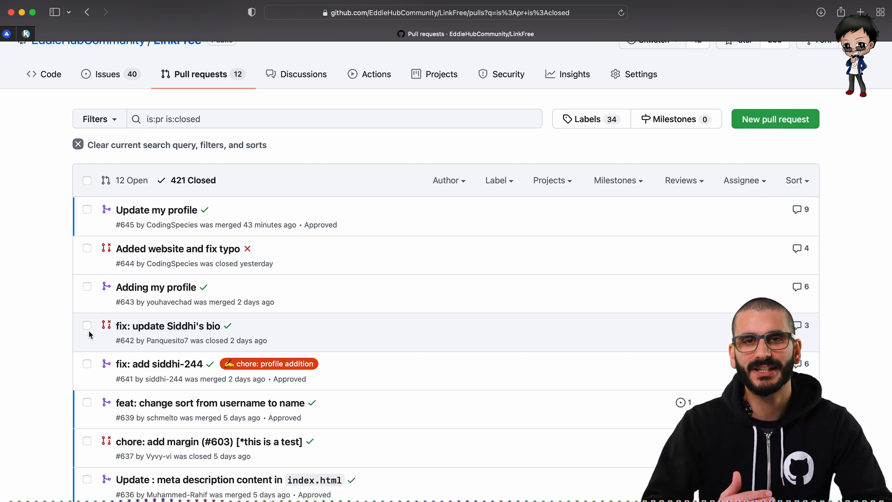
pyautogui.moveTo(100, 335)
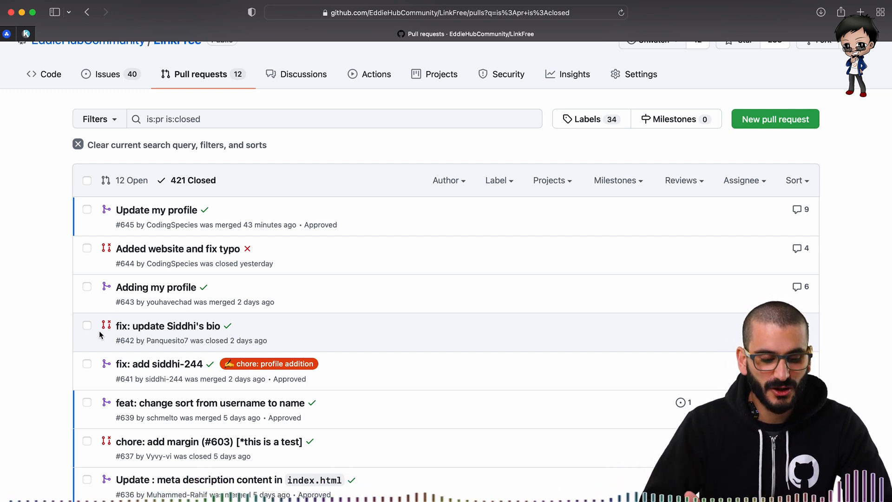
pyautogui.click(169, 326)
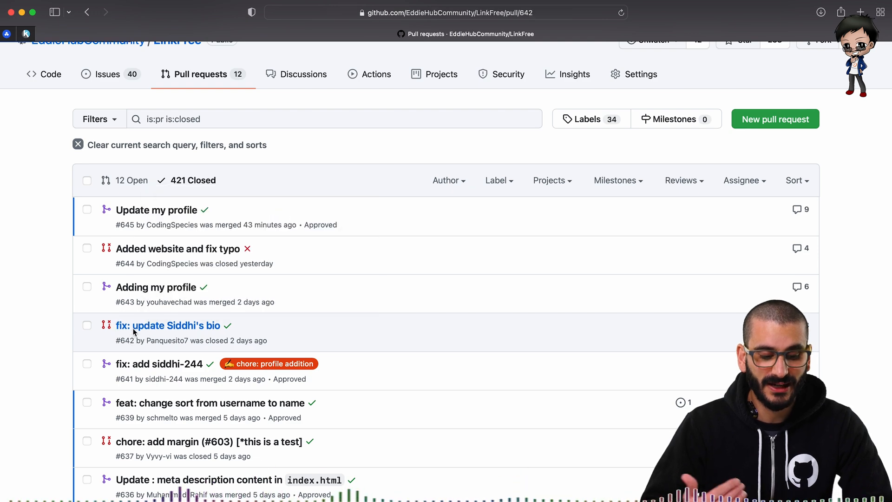
pyautogui.click(168, 326)
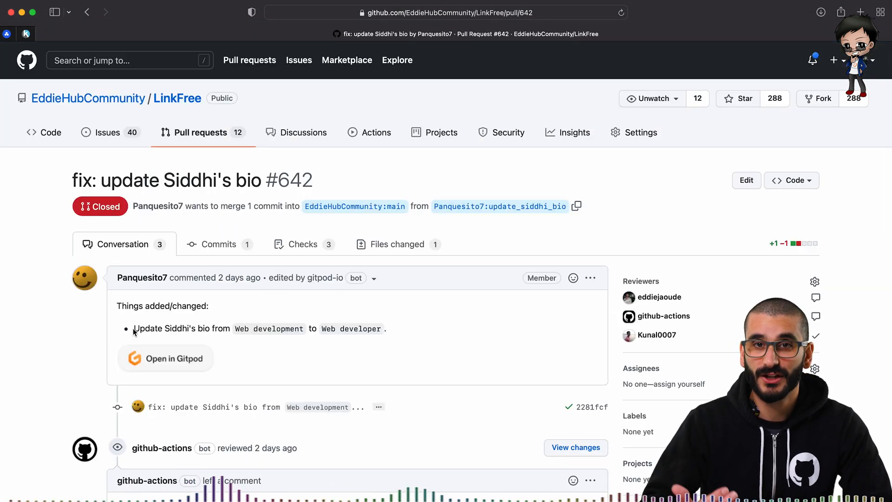
pyautogui.scroll(-3)
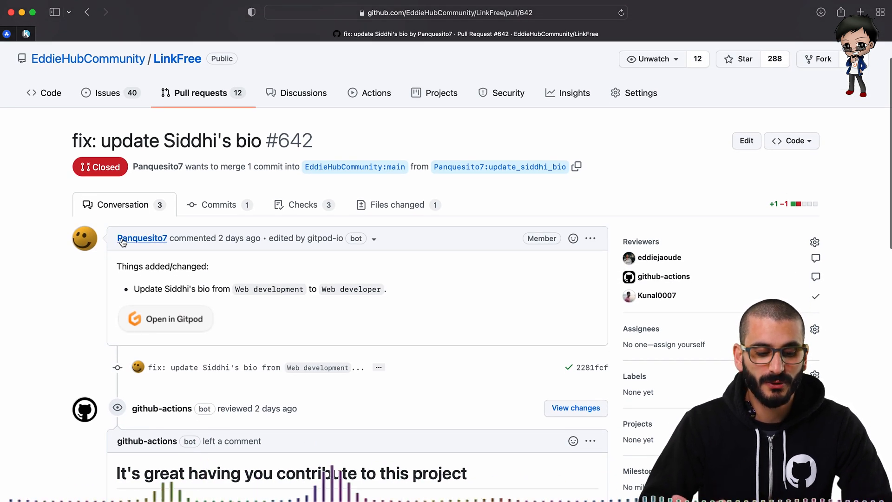
pyautogui.moveTo(91, 329)
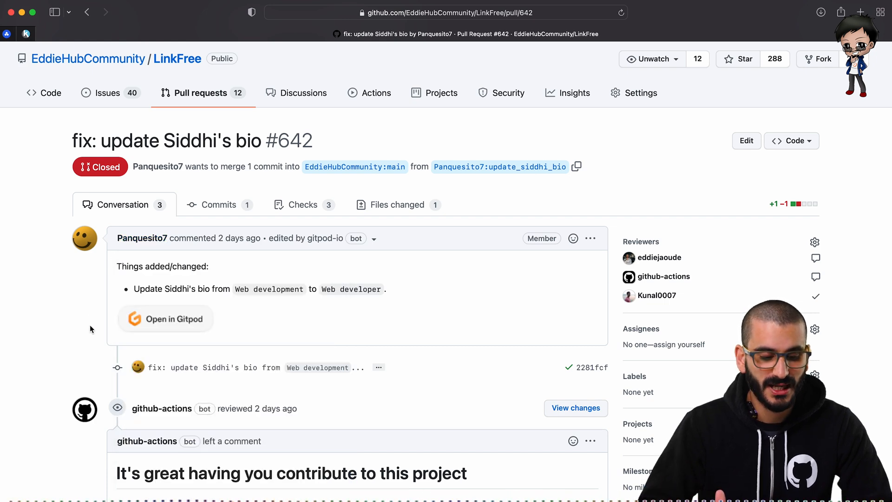
pyautogui.scroll(-3)
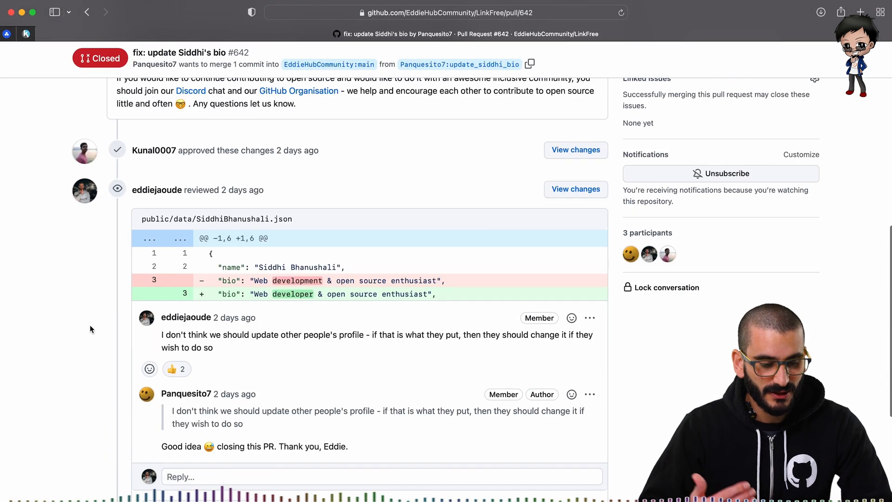
pyautogui.scroll(-3)
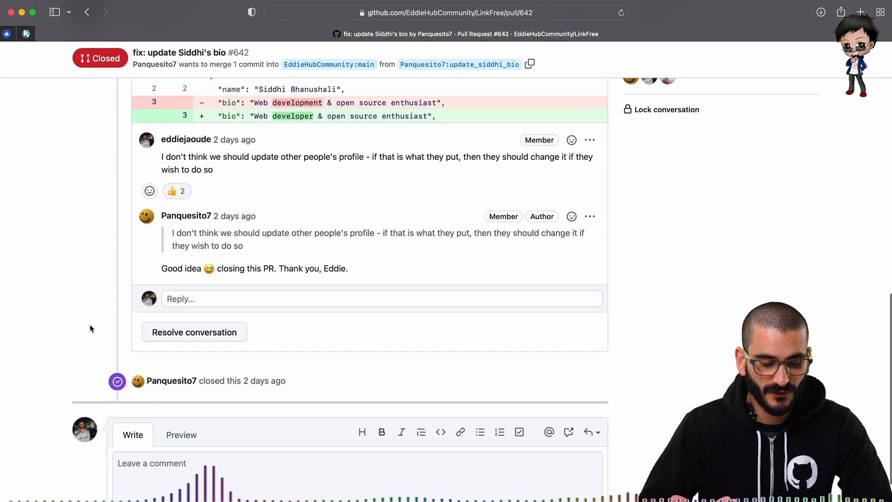
pyautogui.moveTo(117, 327)
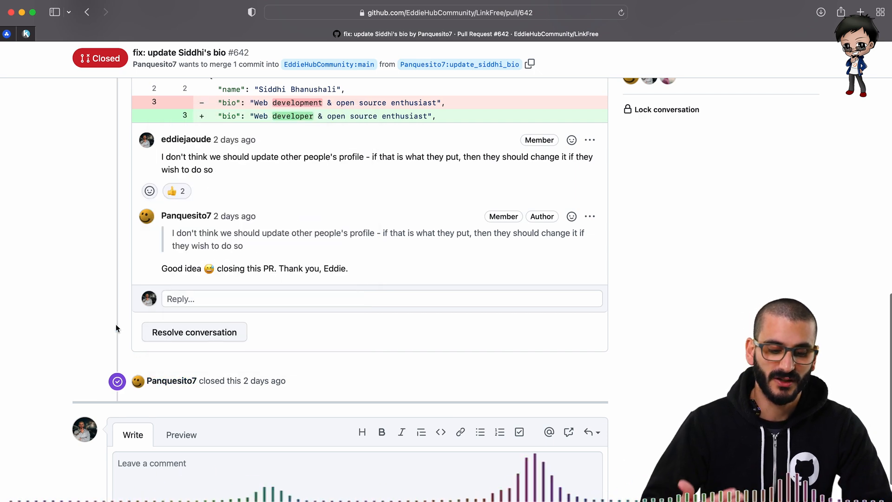
pyautogui.scroll(3)
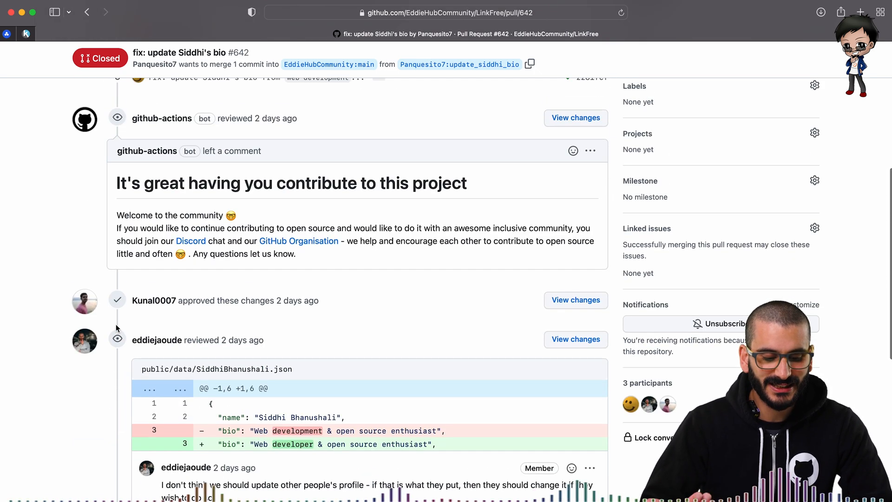
pyautogui.scroll(-3)
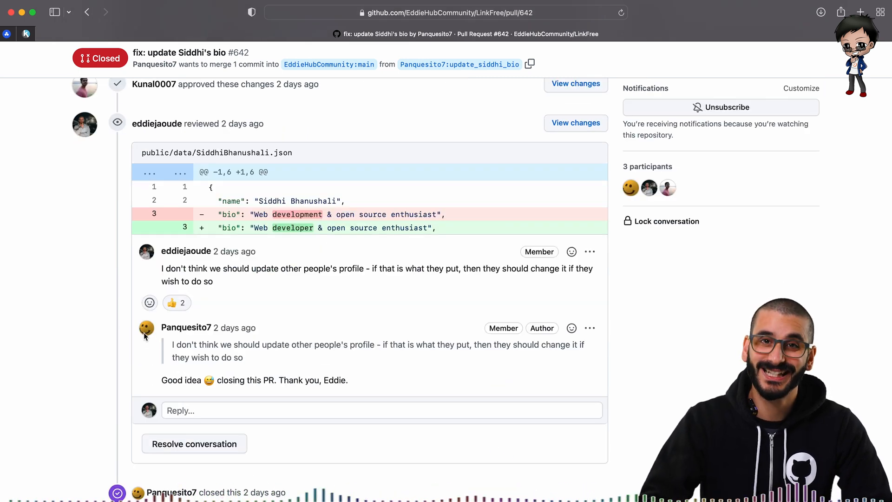
pyautogui.moveTo(192, 276)
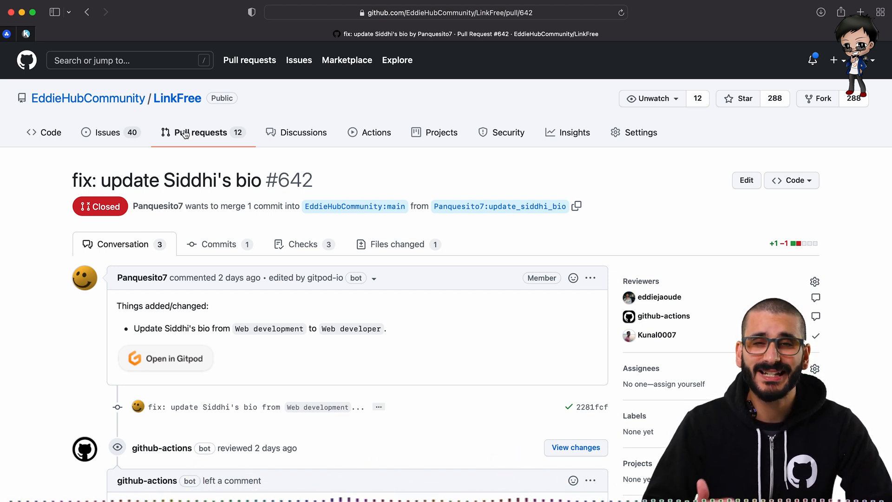
pyautogui.moveTo(183, 120)
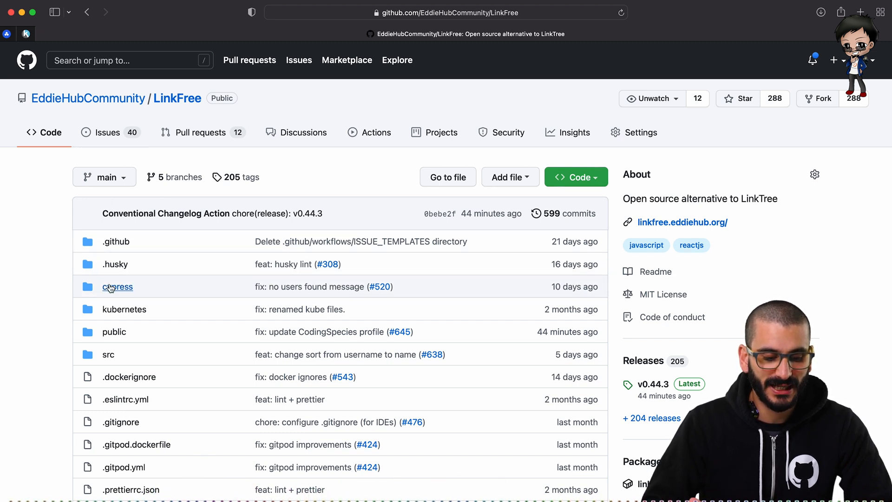
pyautogui.moveTo(110, 290)
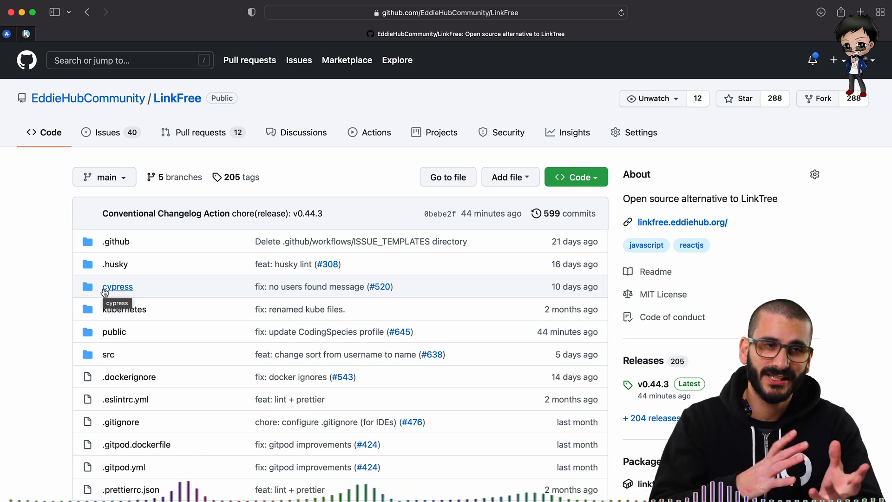
pyautogui.moveTo(74, 286)
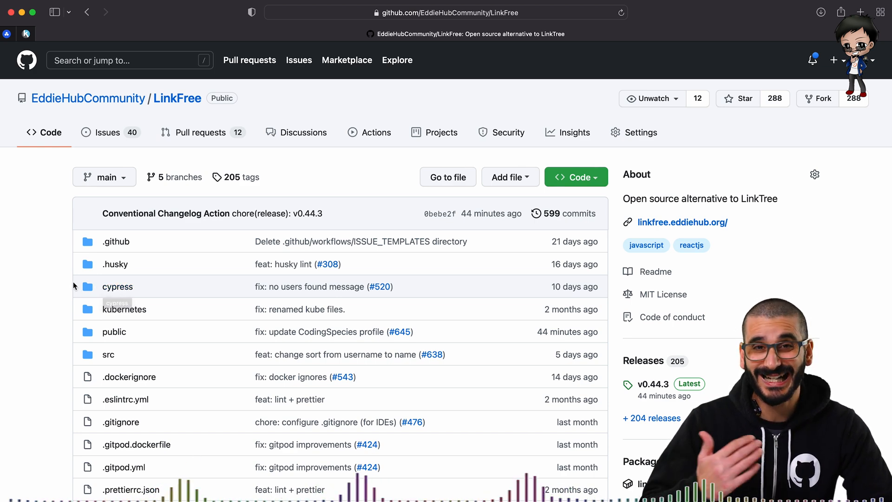
pyautogui.moveTo(115, 251)
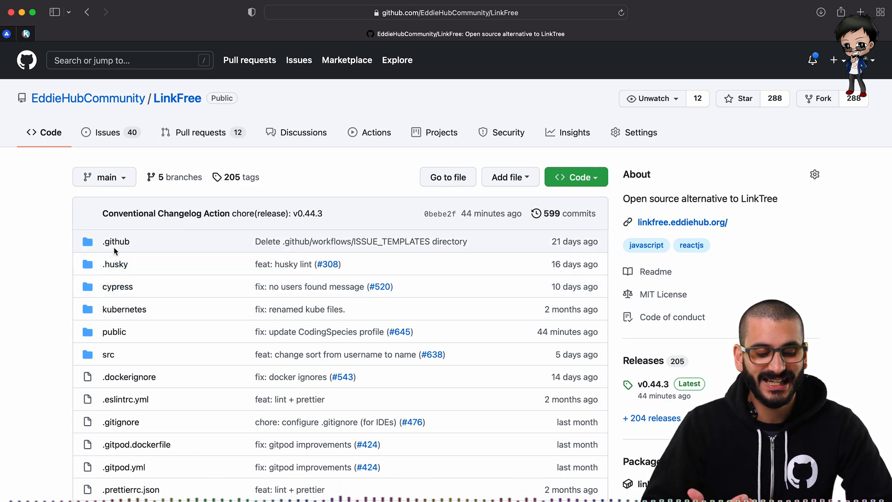
# Navigate into the .github/workflows folder listing build, community, deploy, release and stale files.
pyautogui.click(115, 241)
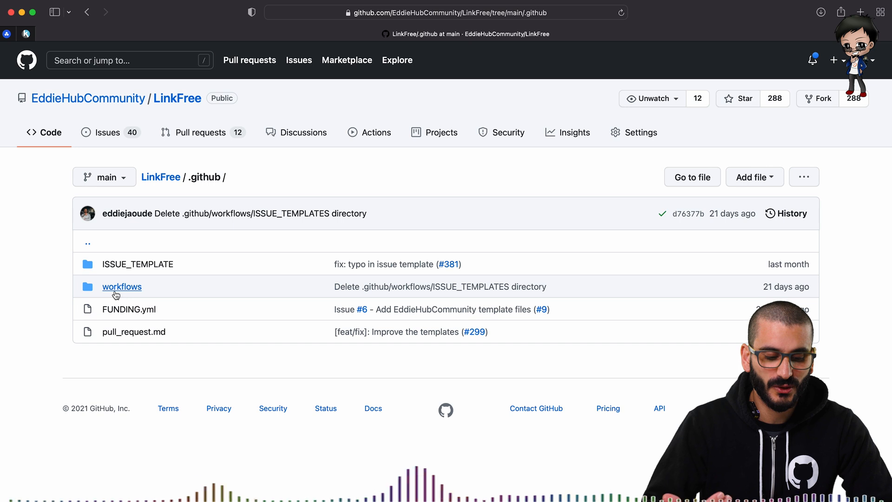
pyautogui.click(122, 286)
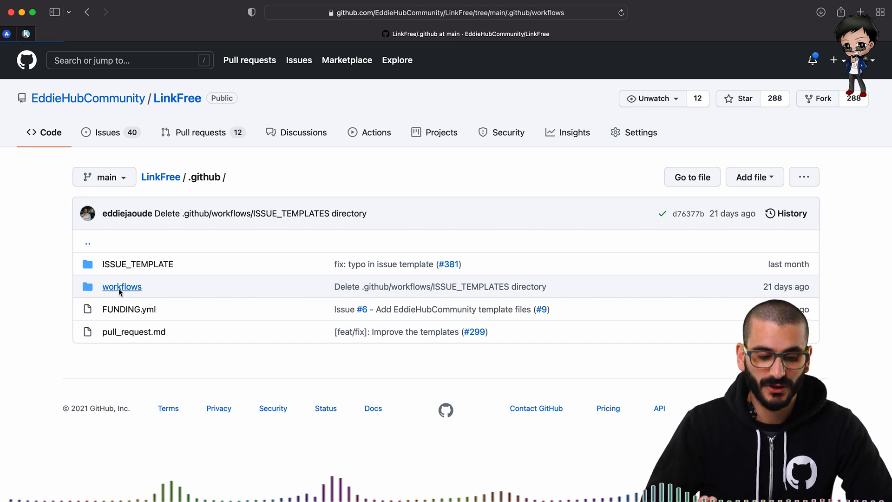
pyautogui.click(121, 287)
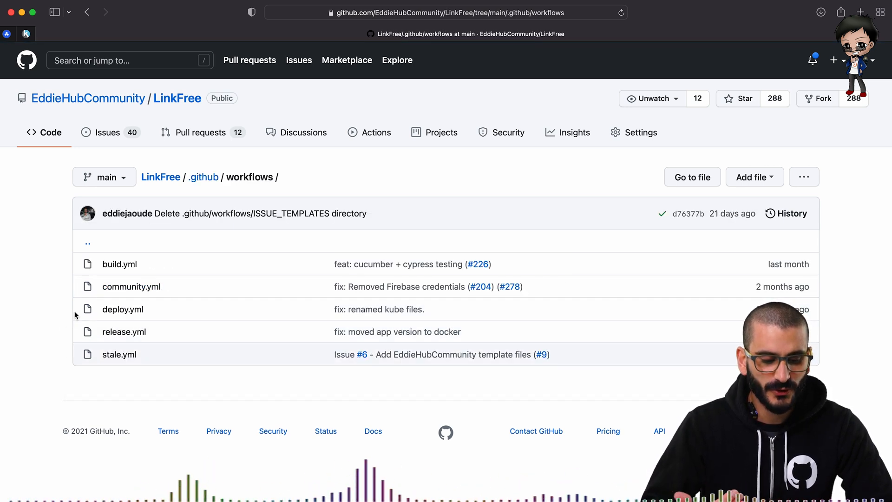
# View build.yml with its build and tests jobs on ubuntu-latest.
pyautogui.click(119, 264)
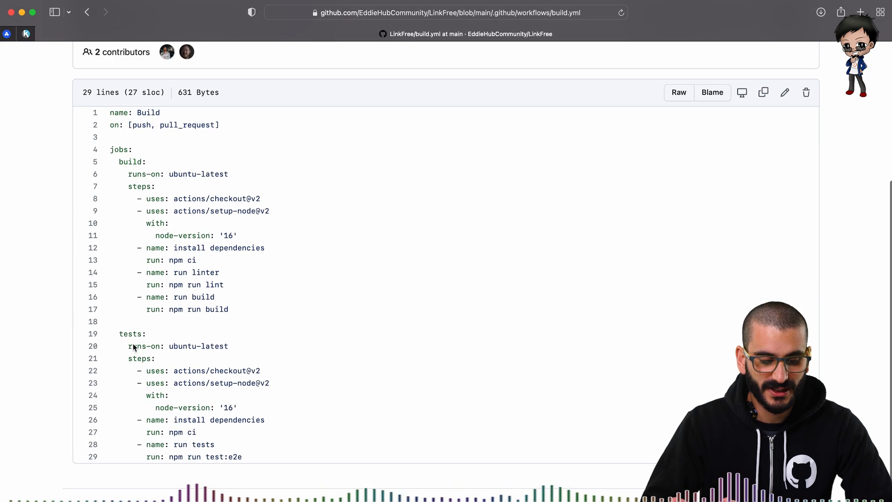
pyautogui.moveTo(169, 285); pyautogui.dragTo(227, 284)
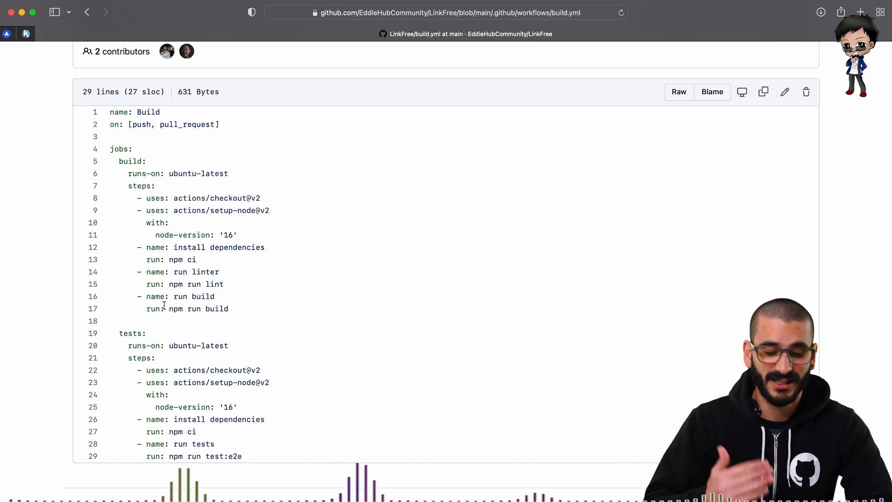
pyautogui.doubleClick(203, 456)
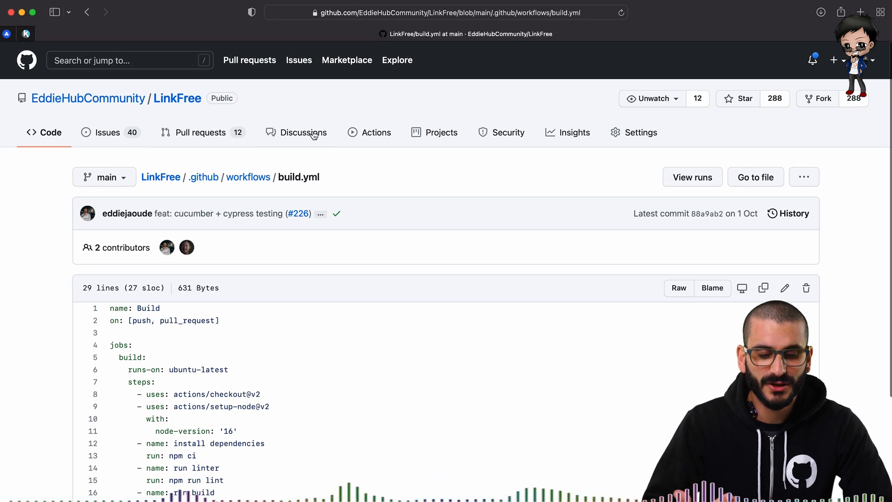
# Check the Actions workflow runs, then return to the .github/workflows folder.
pyautogui.click(377, 132)
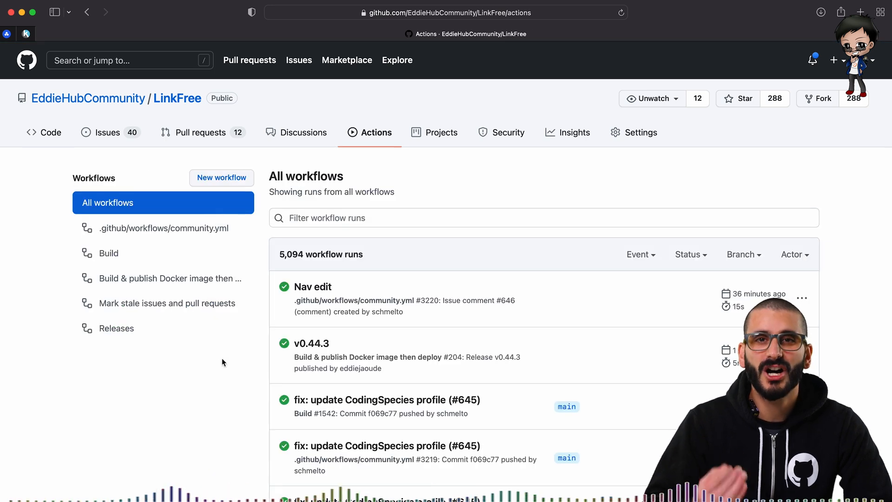
pyautogui.moveTo(294, 355)
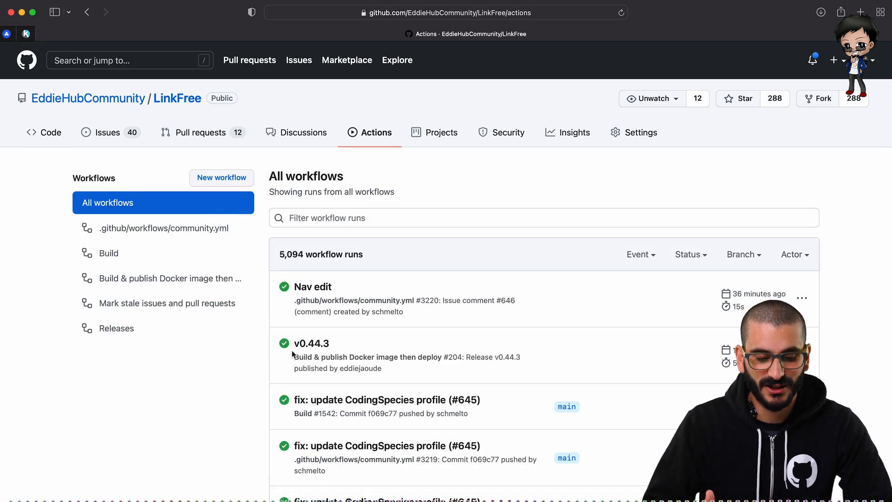
pyautogui.click(311, 344)
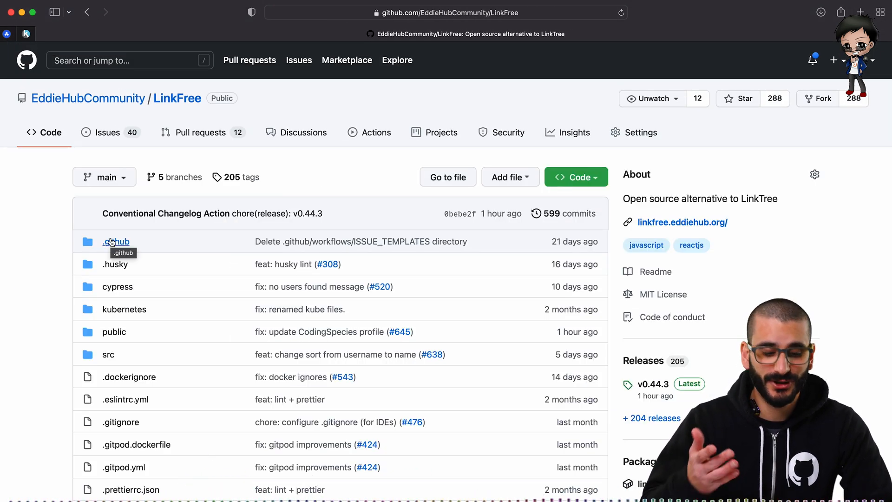
pyautogui.click(116, 242)
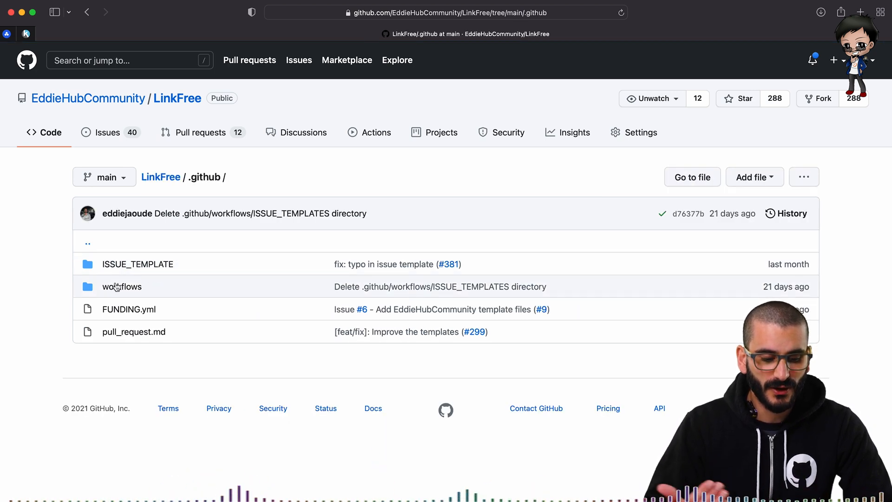
pyautogui.click(122, 286)
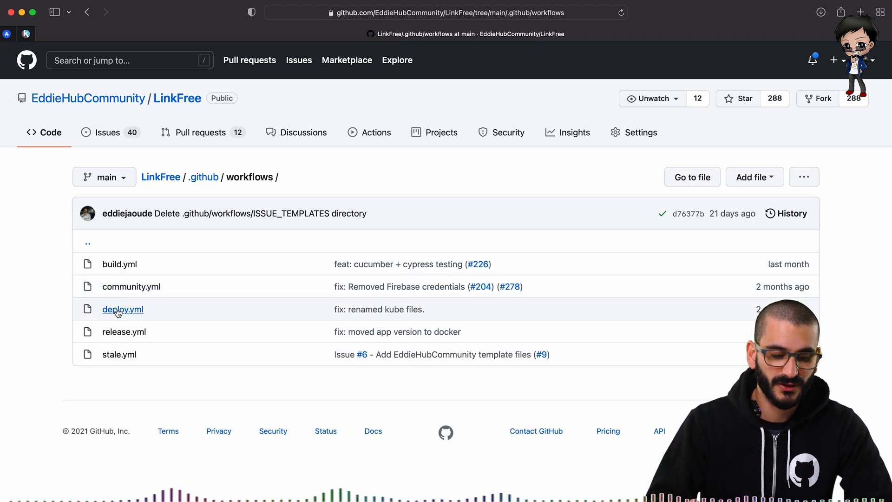
pyautogui.moveTo(117, 340)
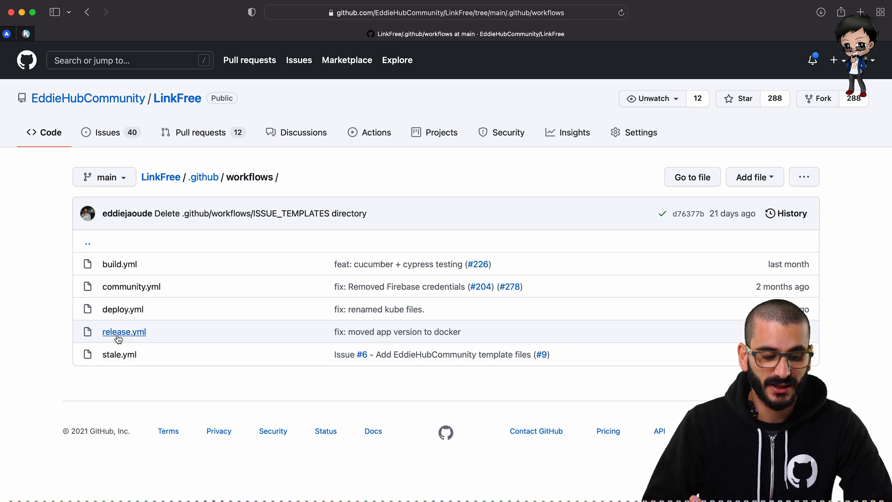
# Read release.yml's changelog and create-release steps, then return to the repository home page.
pyautogui.click(124, 332)
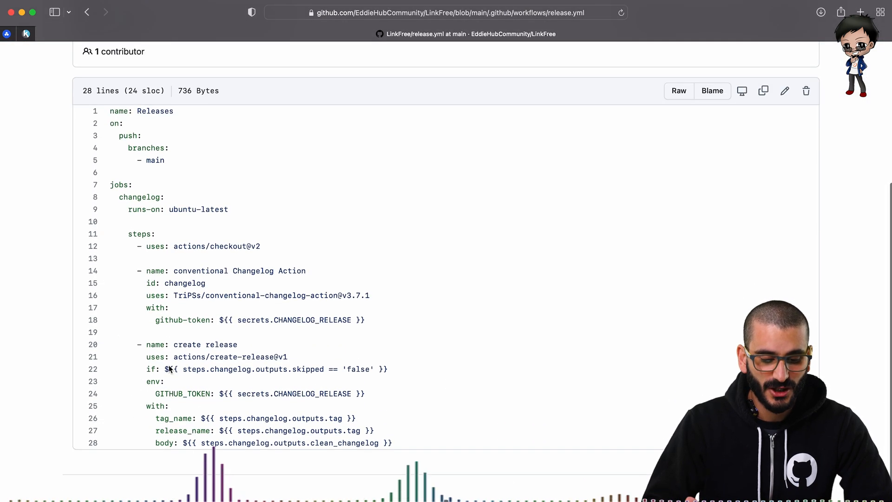
pyautogui.moveTo(124, 138); pyautogui.dragTo(392, 443)
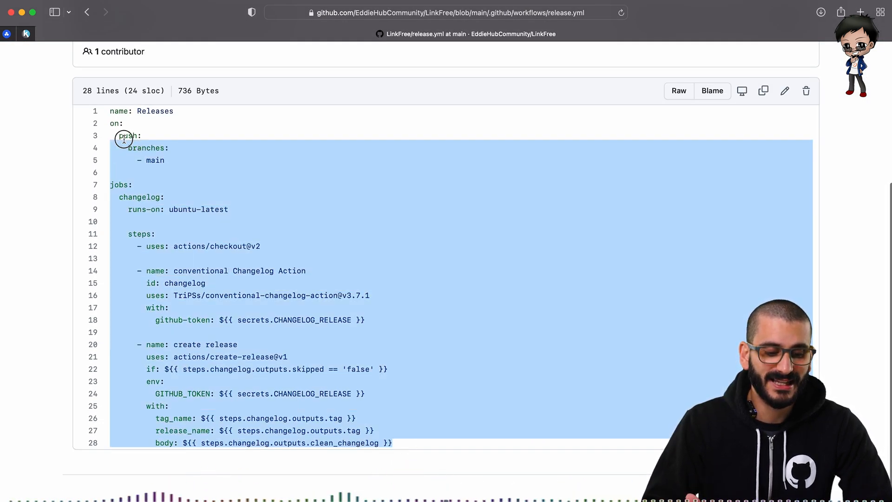
pyautogui.click(112, 121)
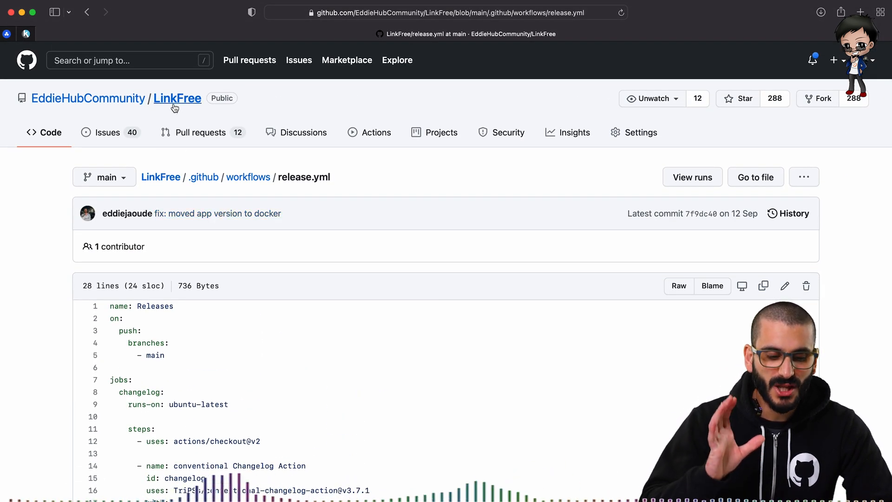
pyautogui.click(177, 99)
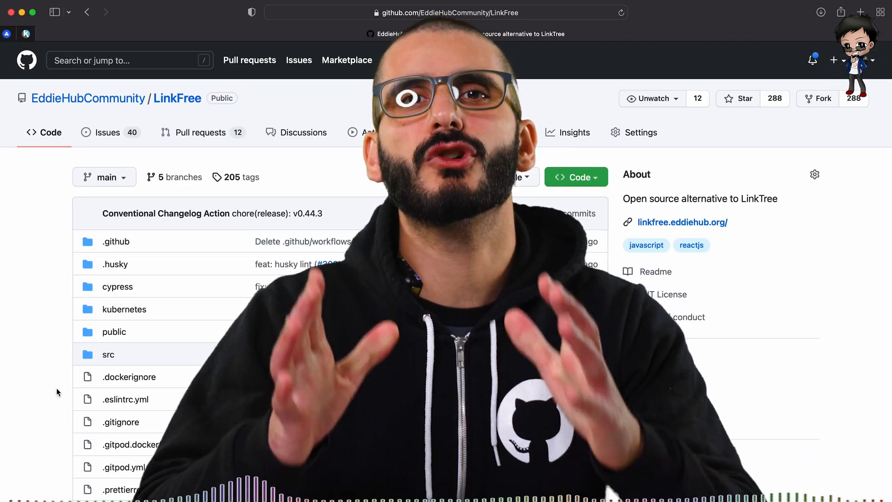